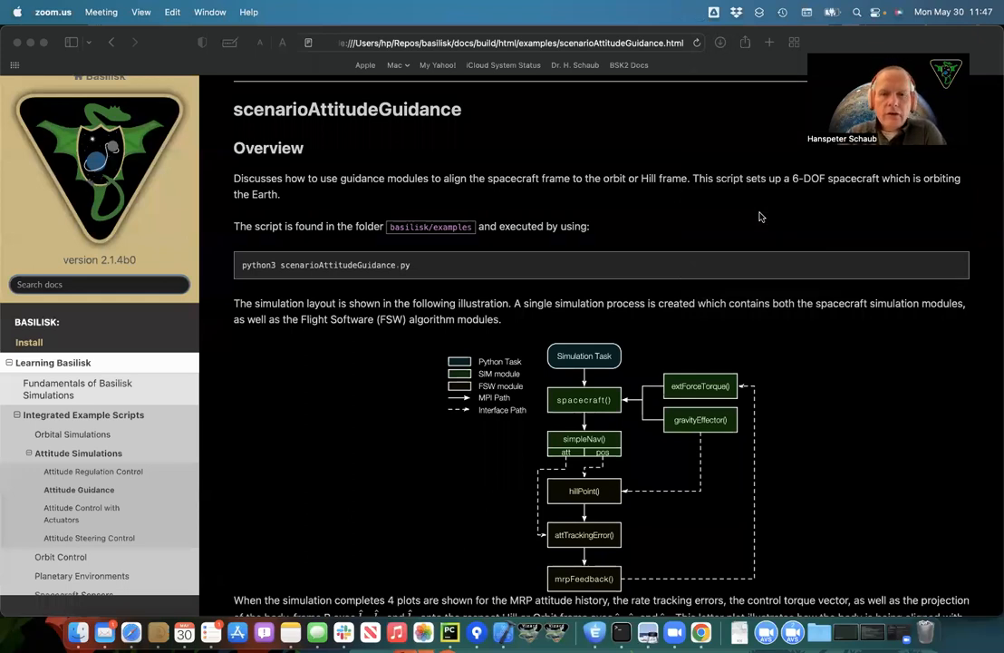
Scroll the scenarioAttitudeGuidance docs down to the simulation layout diagram of modules.
scroll("down", 3)
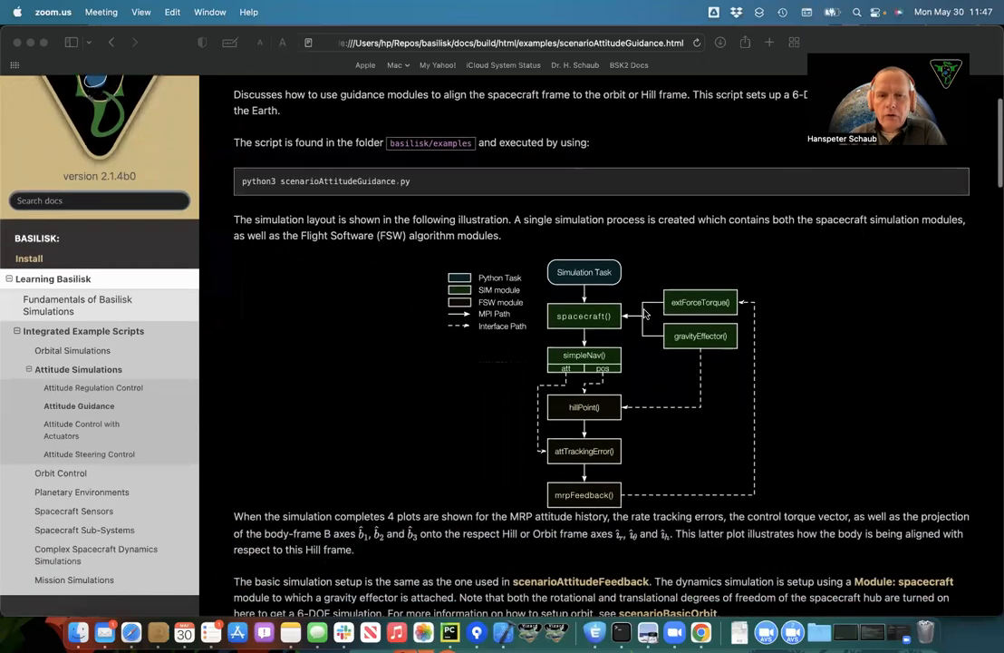
scroll("down", 3)
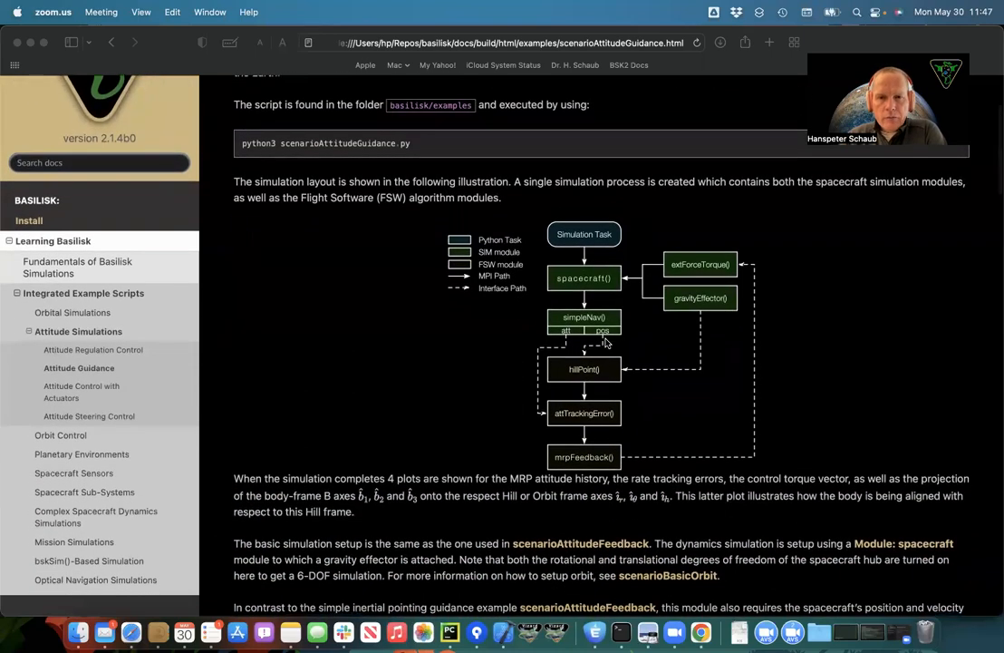
mouse_move(711, 270)
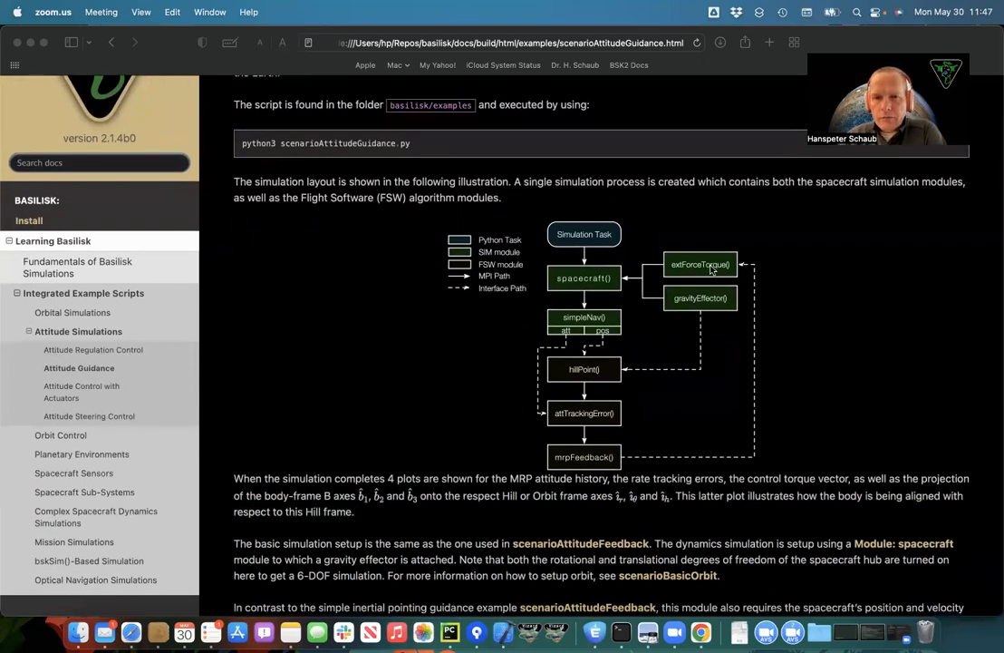
mouse_move(598, 355)
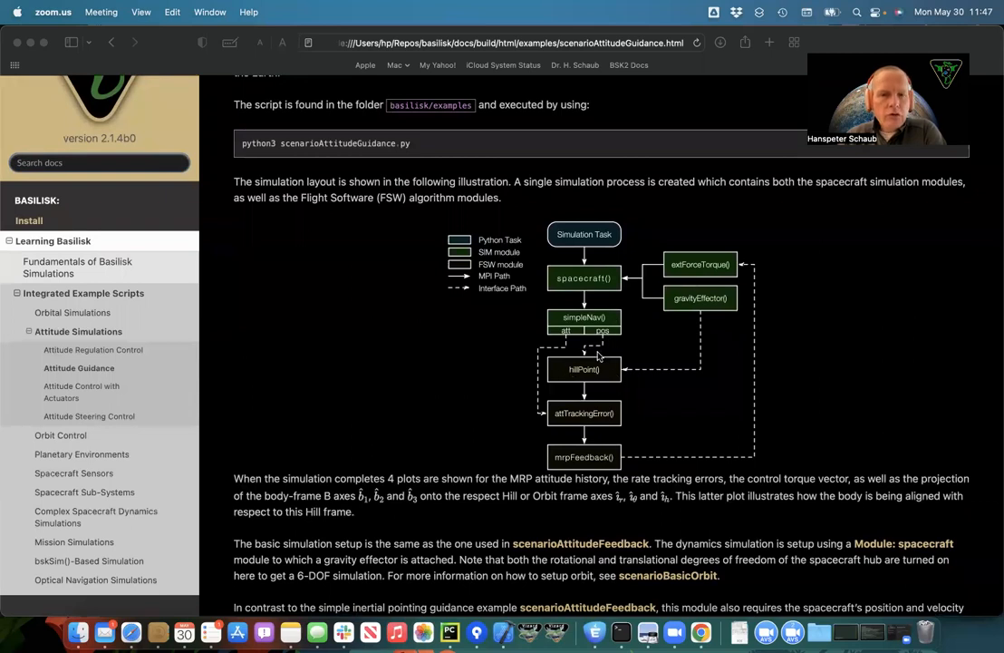
mouse_move(602, 383)
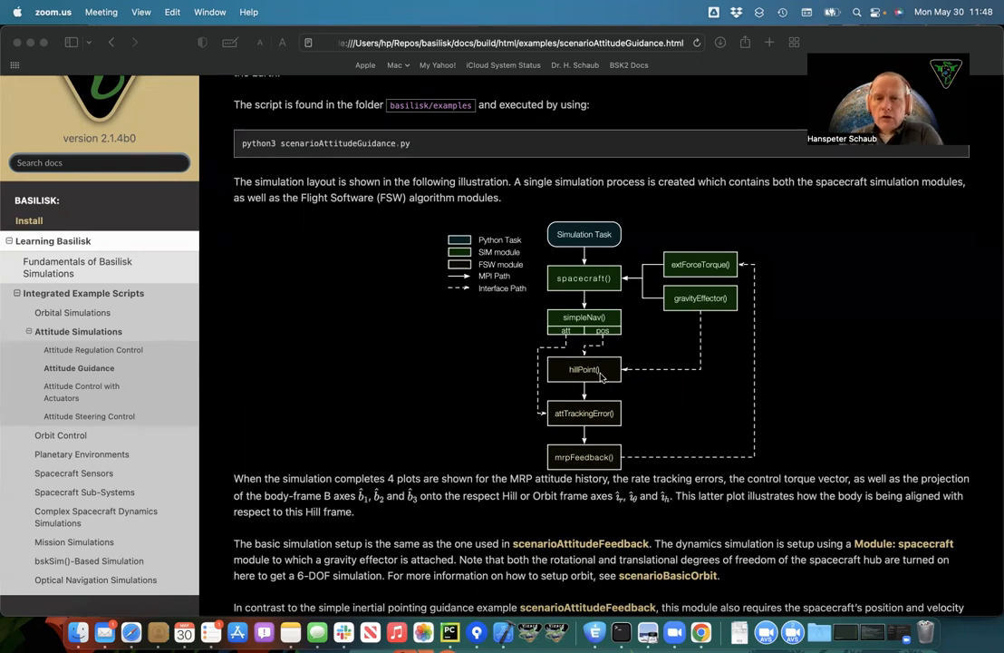
mouse_move(598, 378)
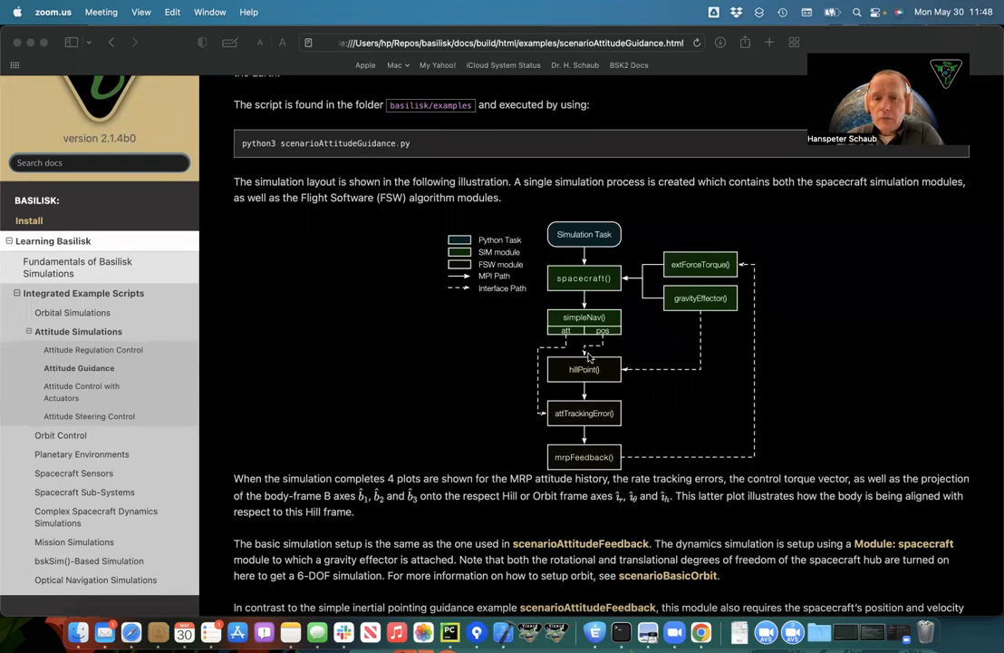
mouse_move(676, 381)
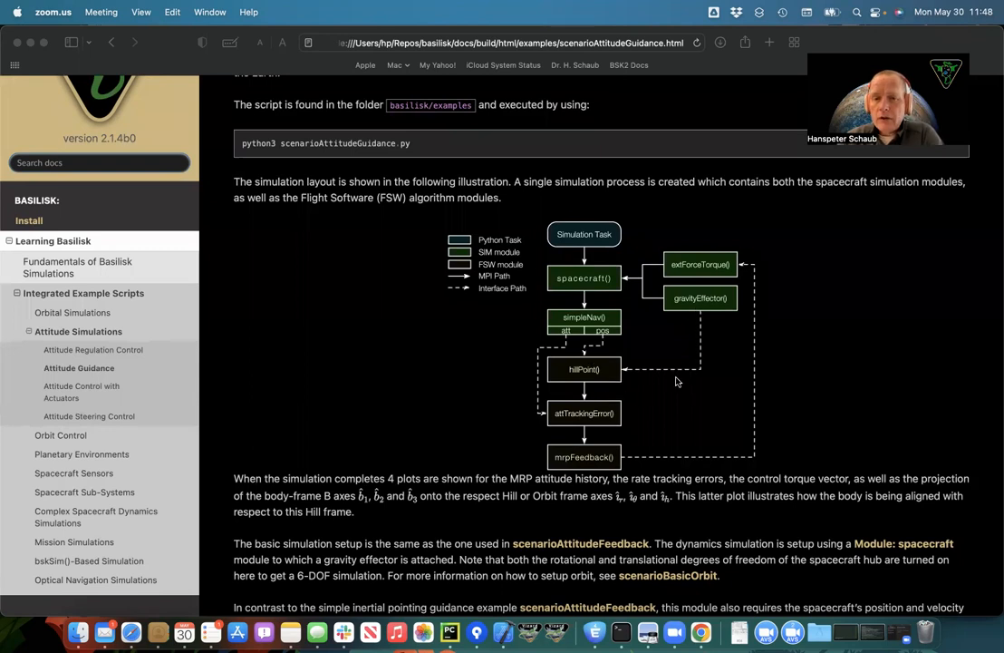
mouse_move(672, 380)
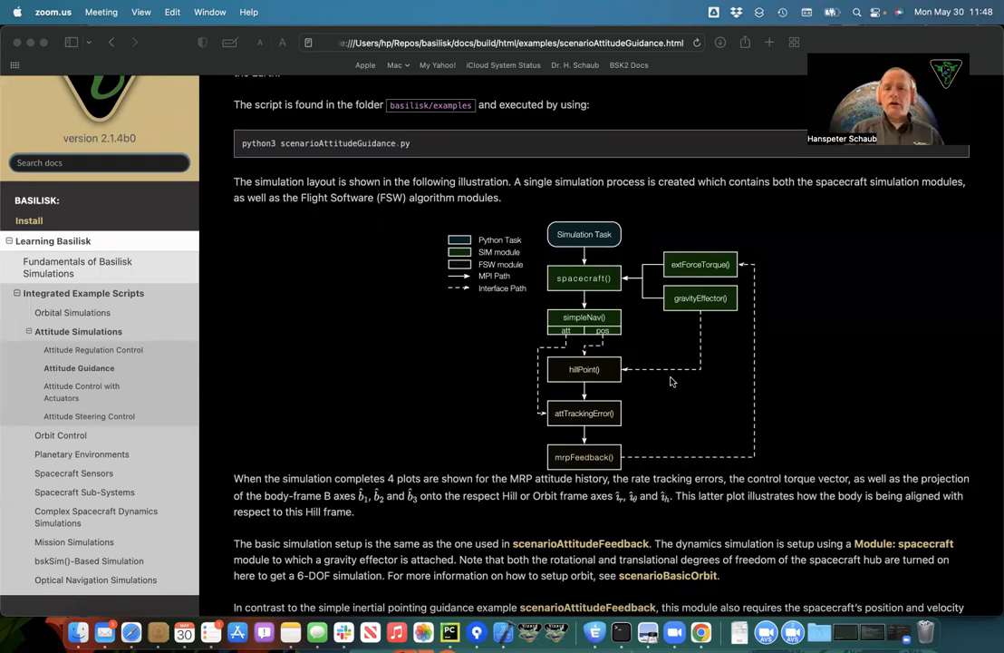
mouse_move(695, 396)
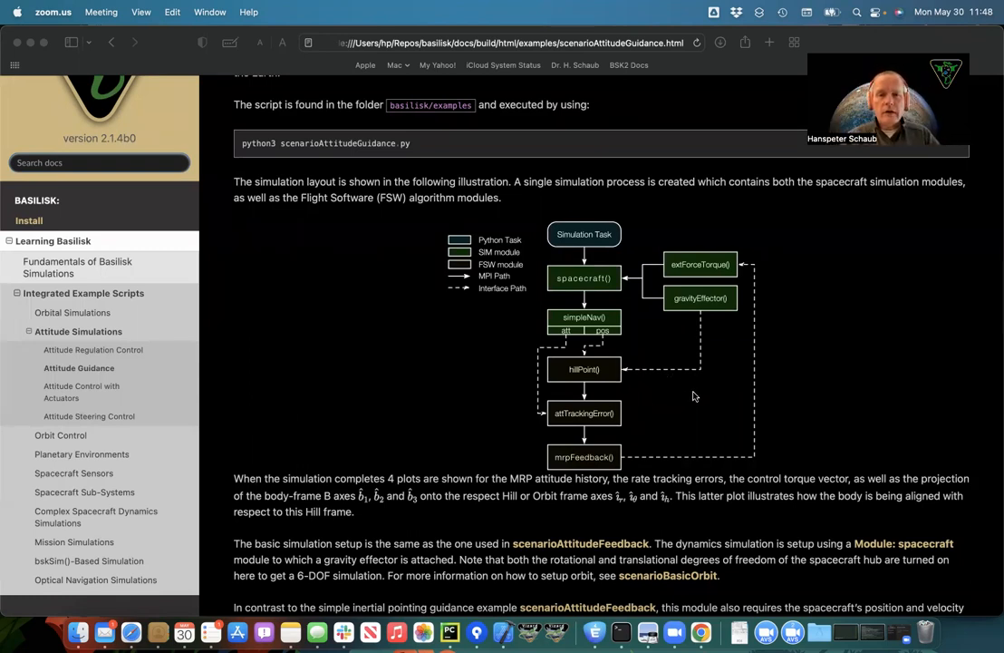
mouse_move(645, 396)
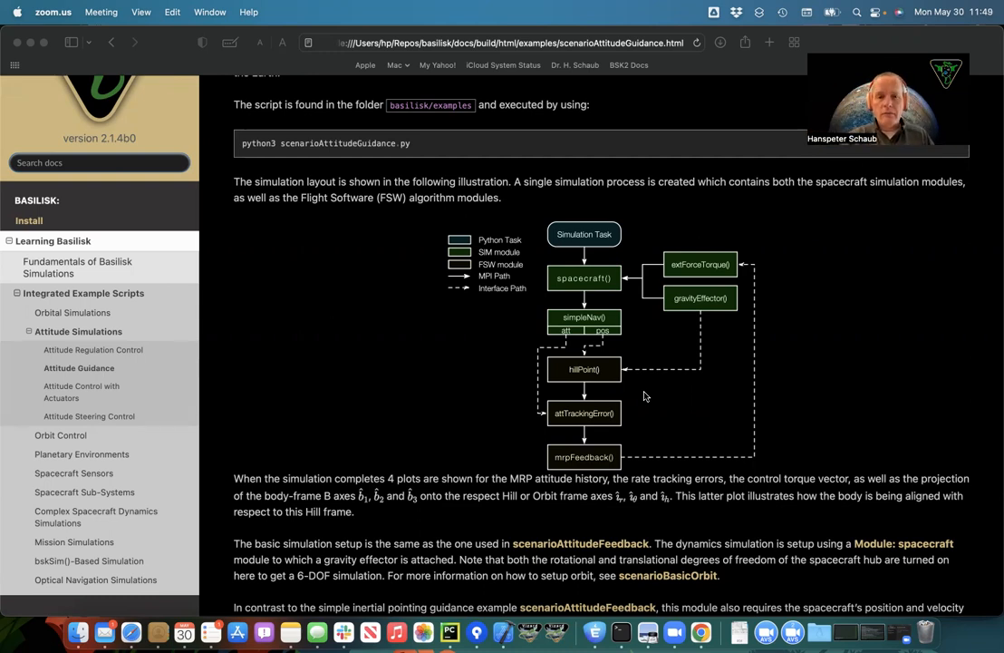
Bring up scenarioAttitudeGuidance.py and highlight the simulation time and integration time step lines.
left_click(444, 619)
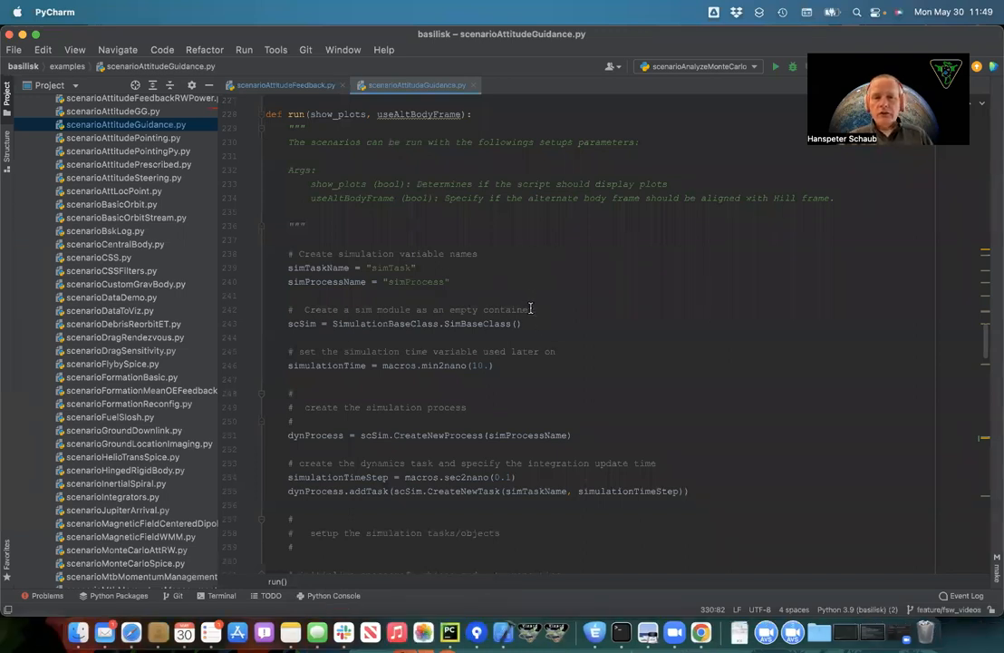
left_click(489, 366)
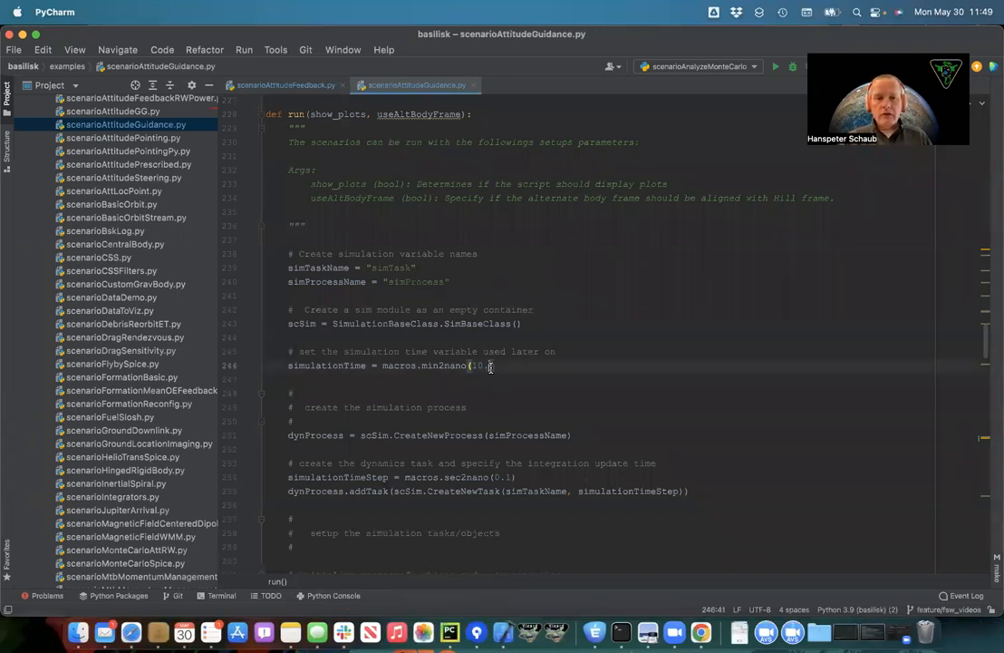
left_click(510, 477)
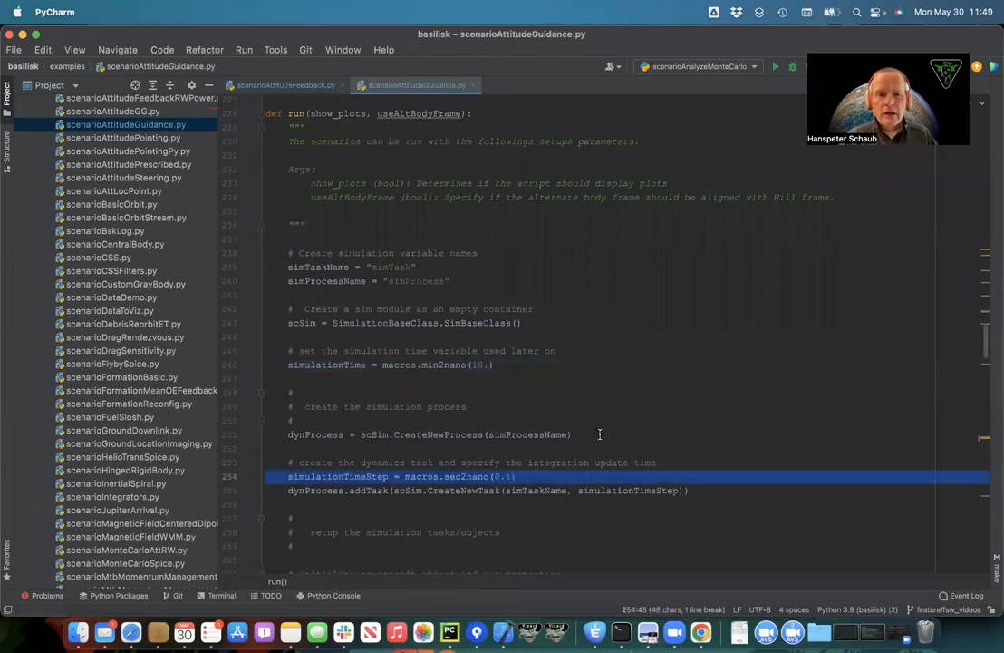
Scroll past spacecraft, gravity, orbit and navigation setup to the hillPoint guidance module.
scroll("down", 3)
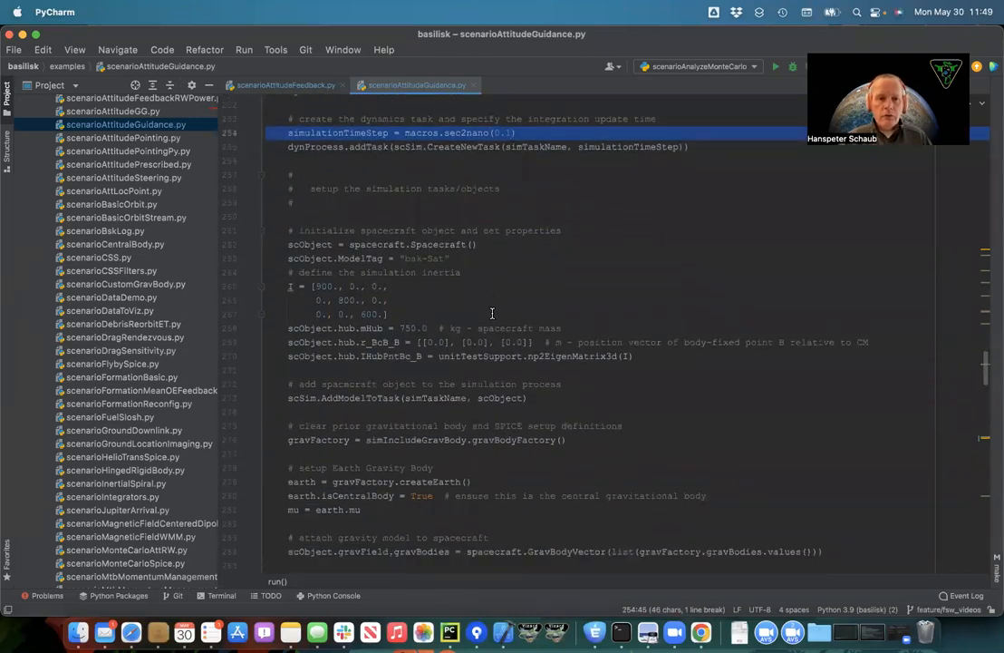
scroll("down", 3)
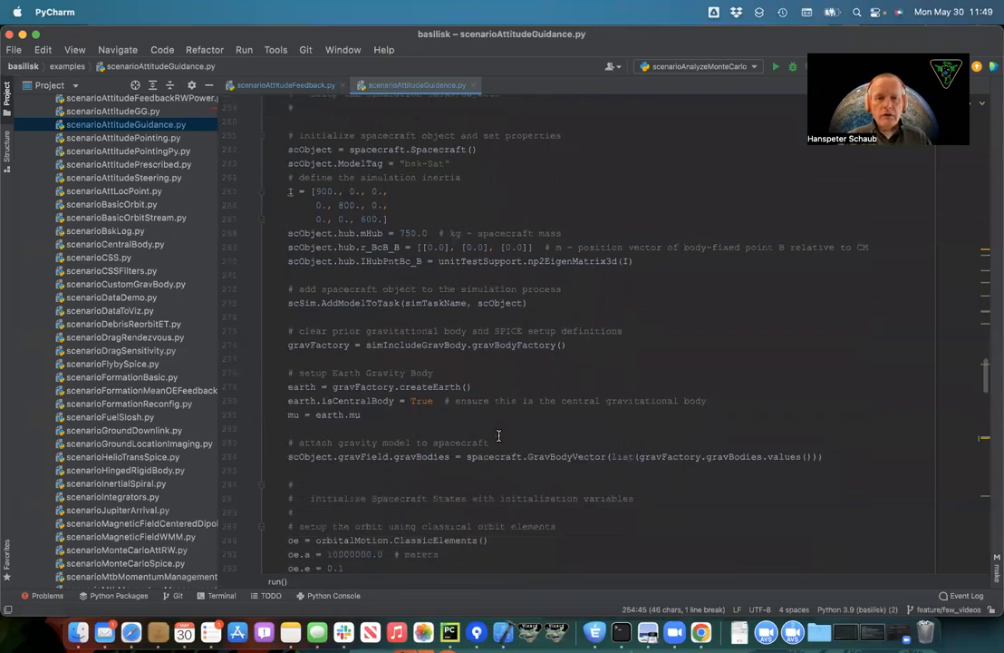
scroll("down", 3)
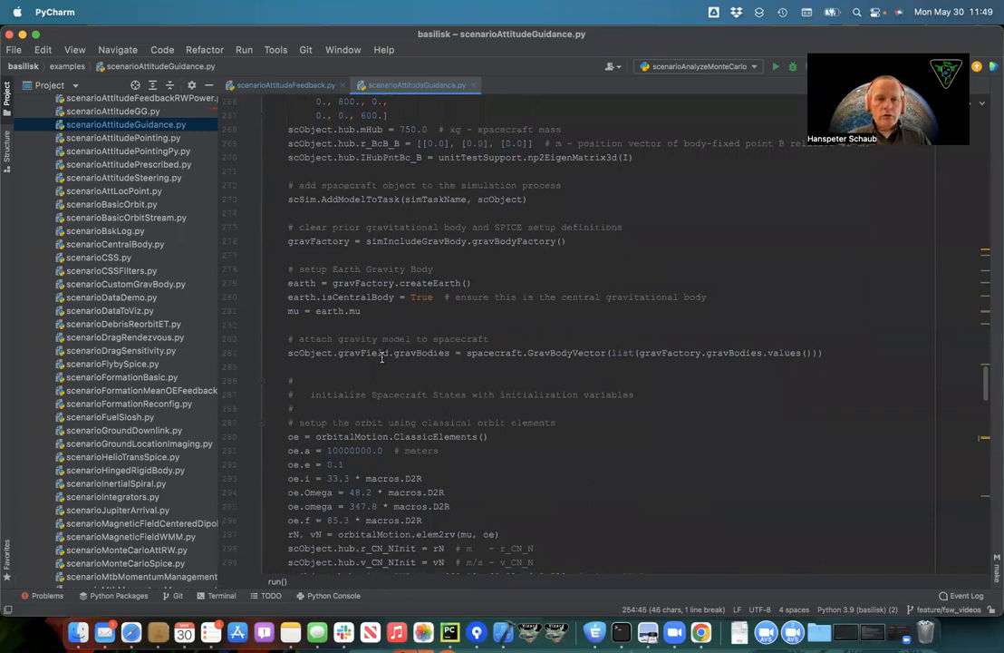
scroll("down", 3)
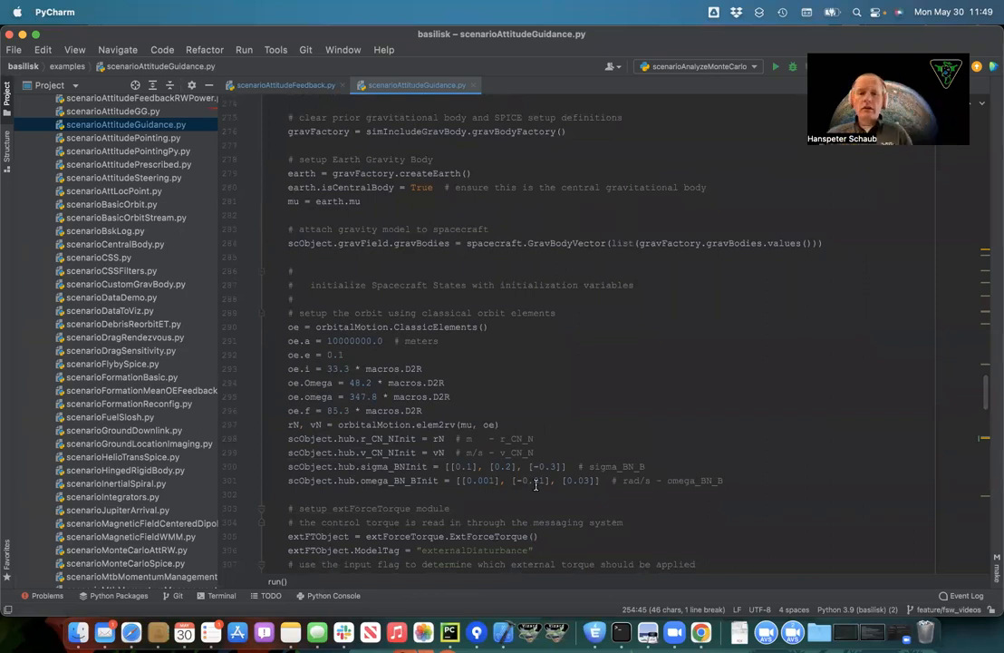
scroll("down", 3)
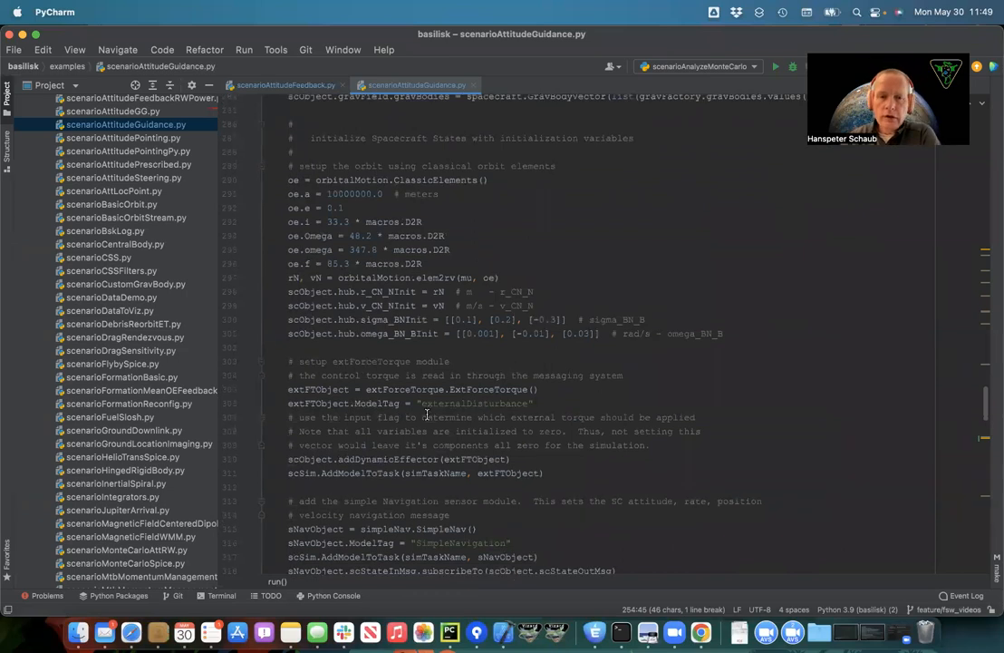
scroll("down", 3)
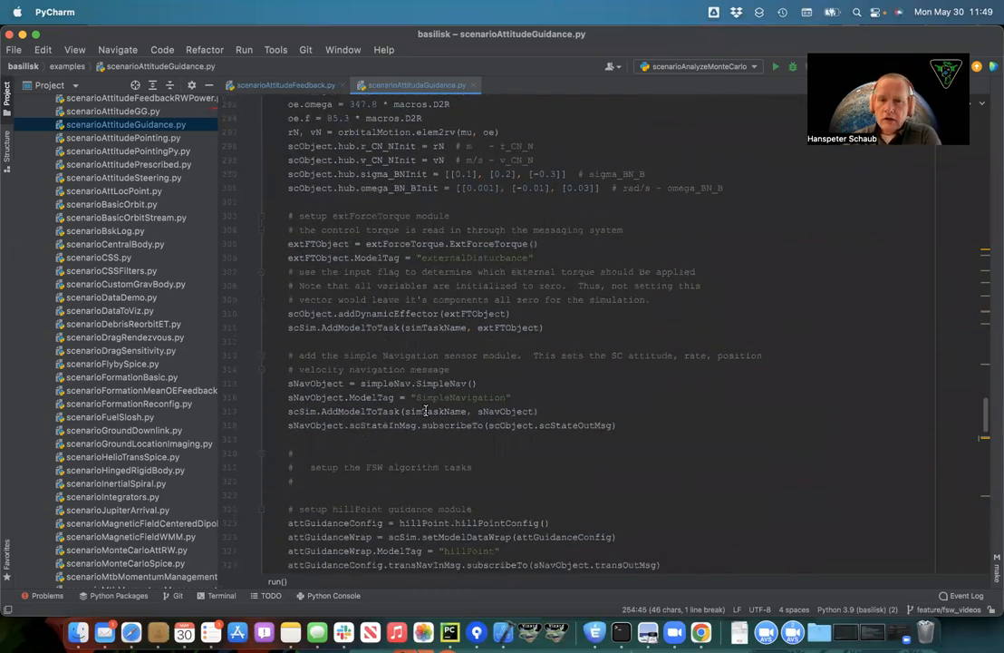
scroll("down", 3)
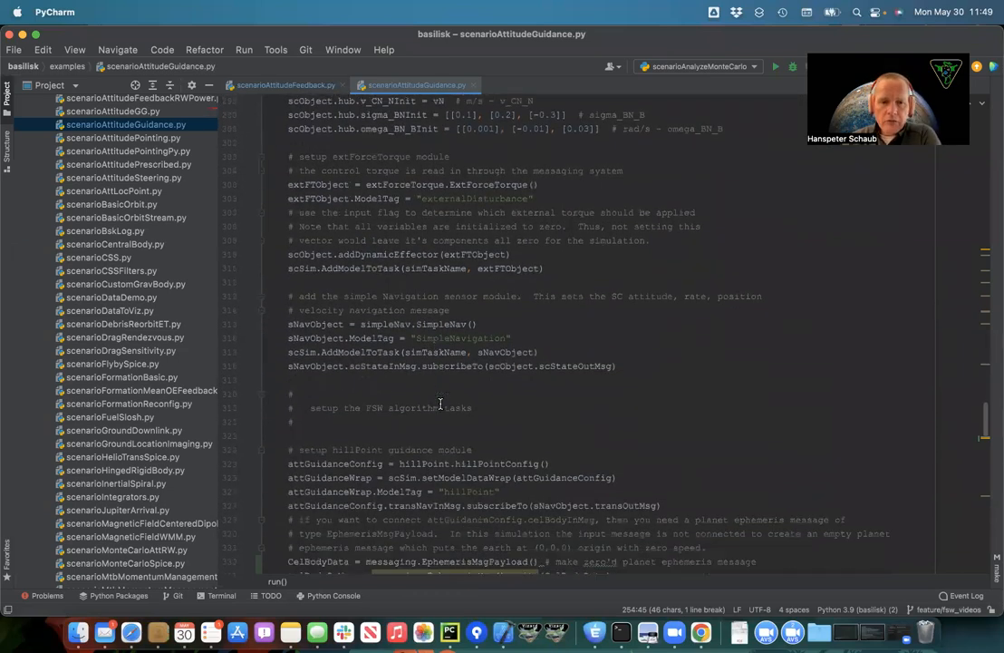
scroll("down", 3)
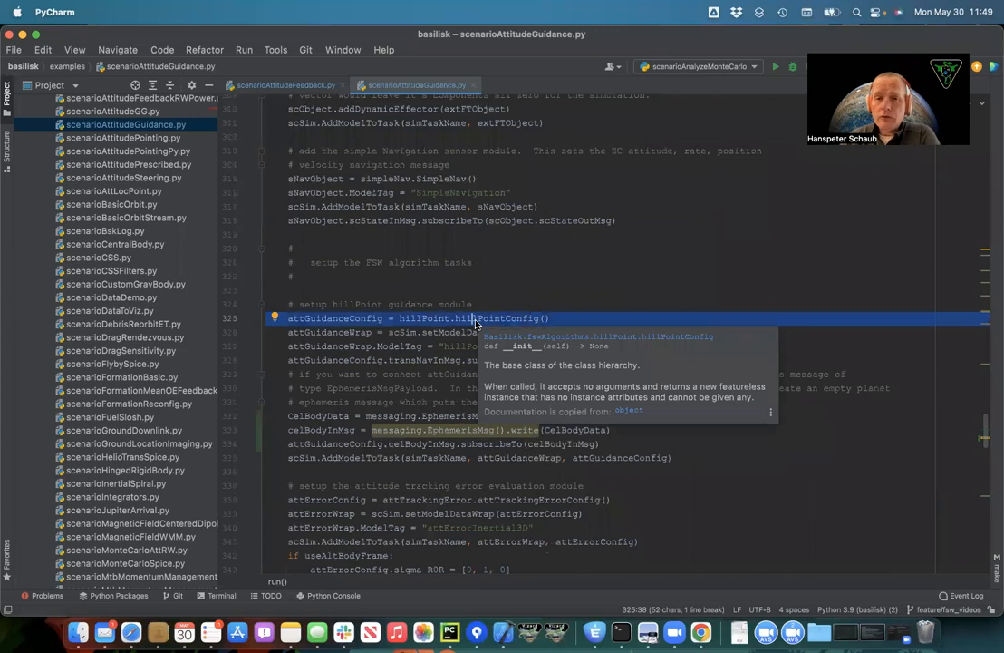
left_click(472, 303)
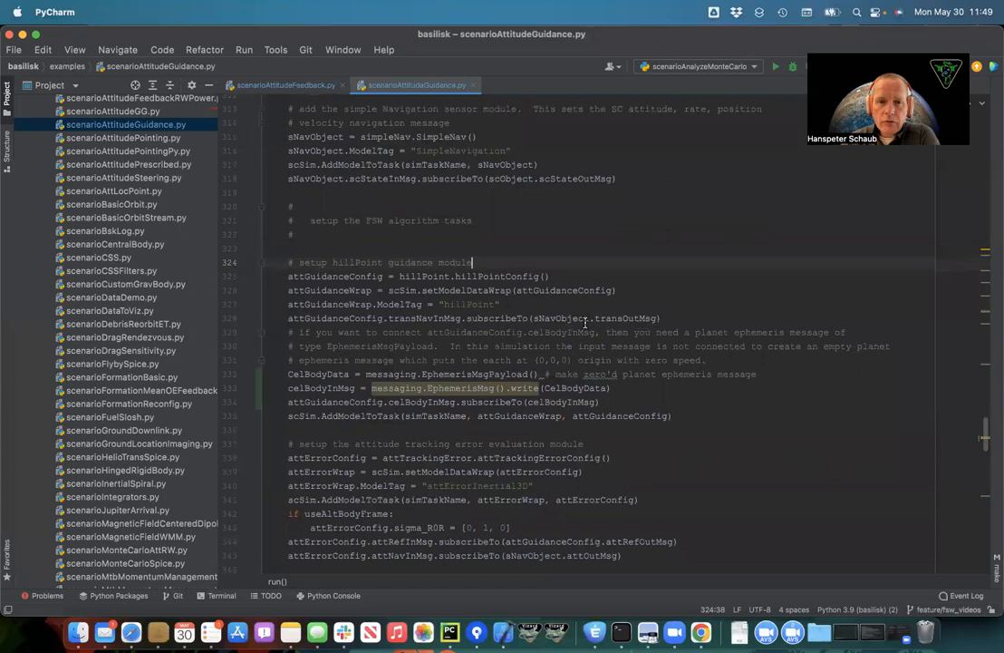
mouse_move(444, 318)
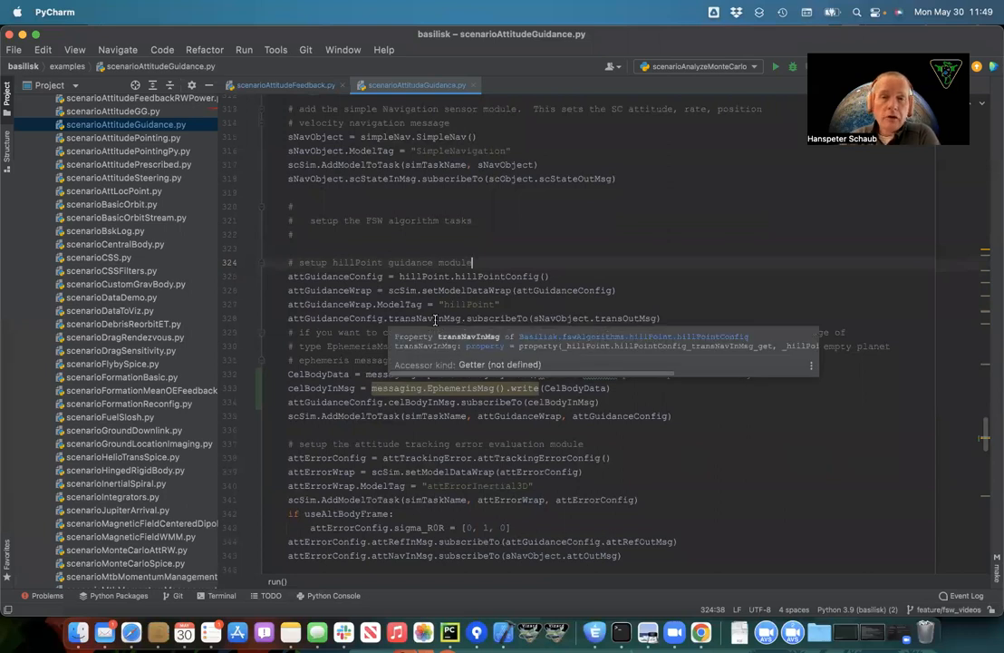
double_click(423, 318)
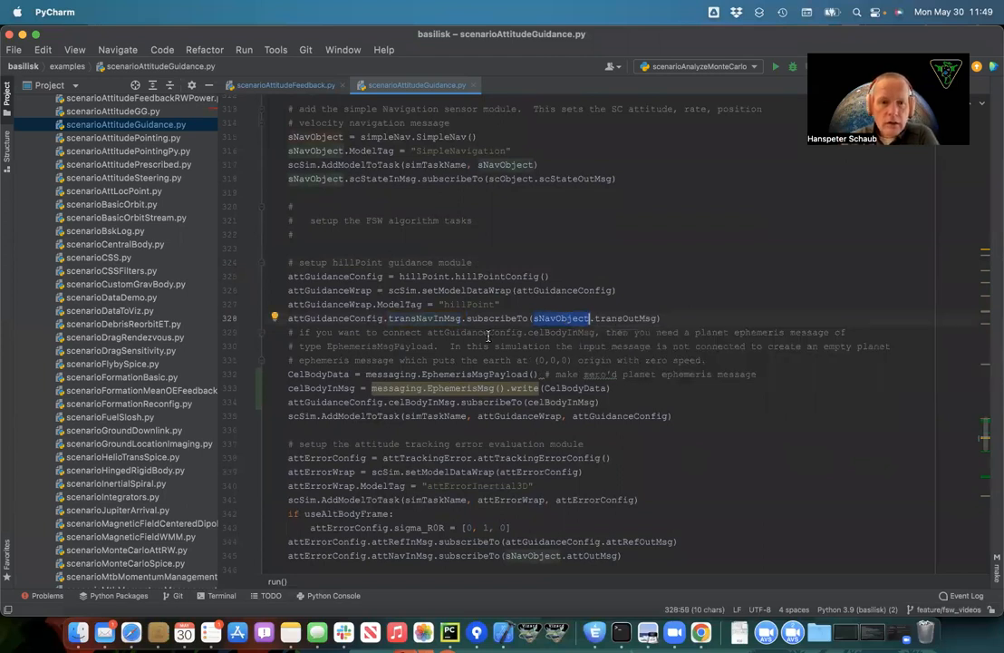
scroll("down", 3)
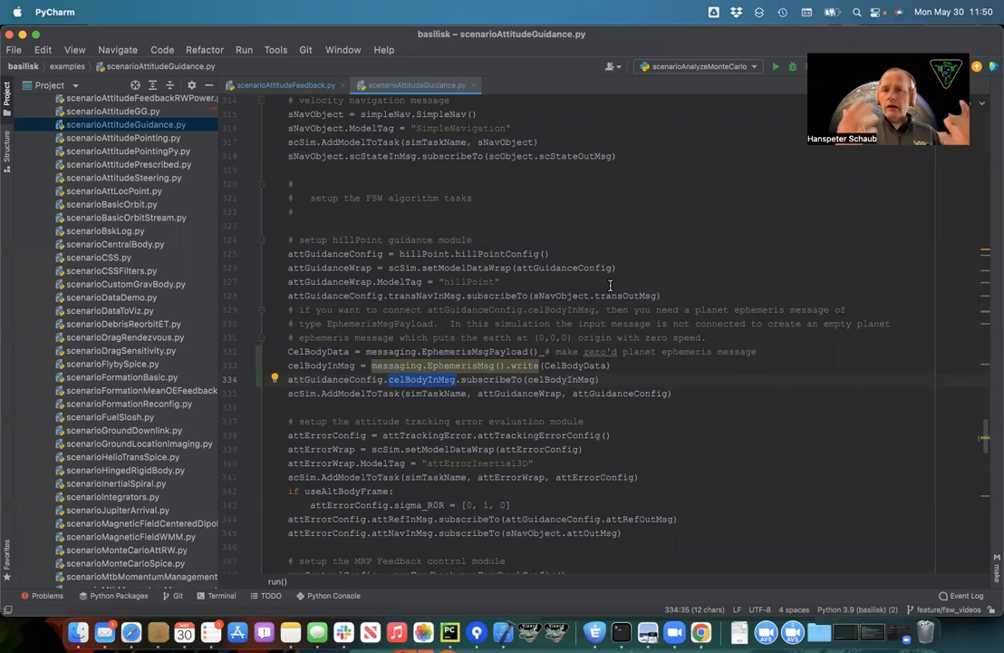
mouse_move(454, 318)
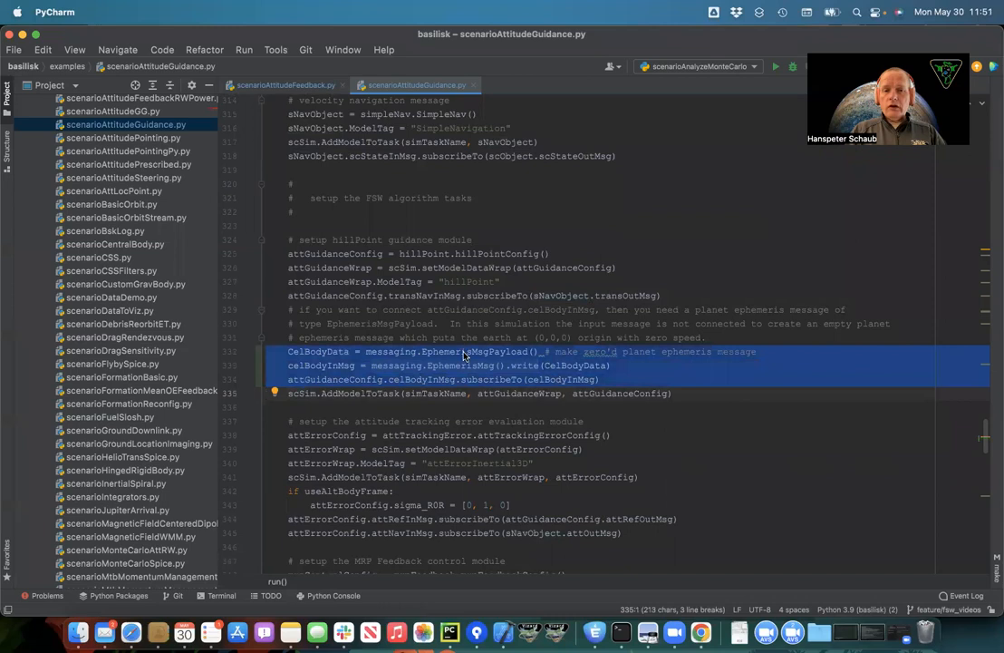
double_click(473, 351)
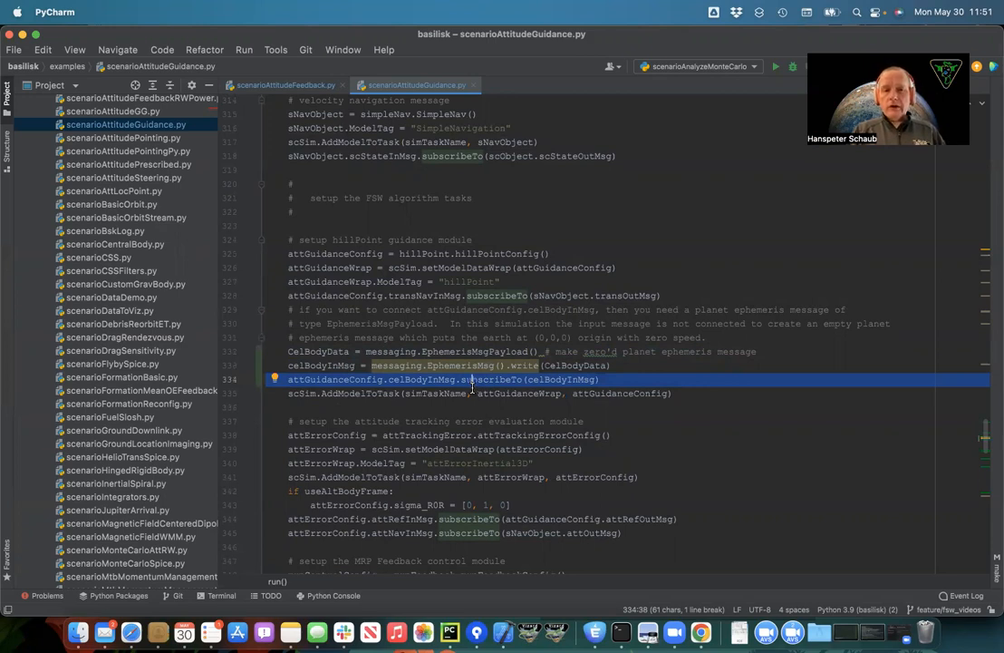
left_click(476, 393)
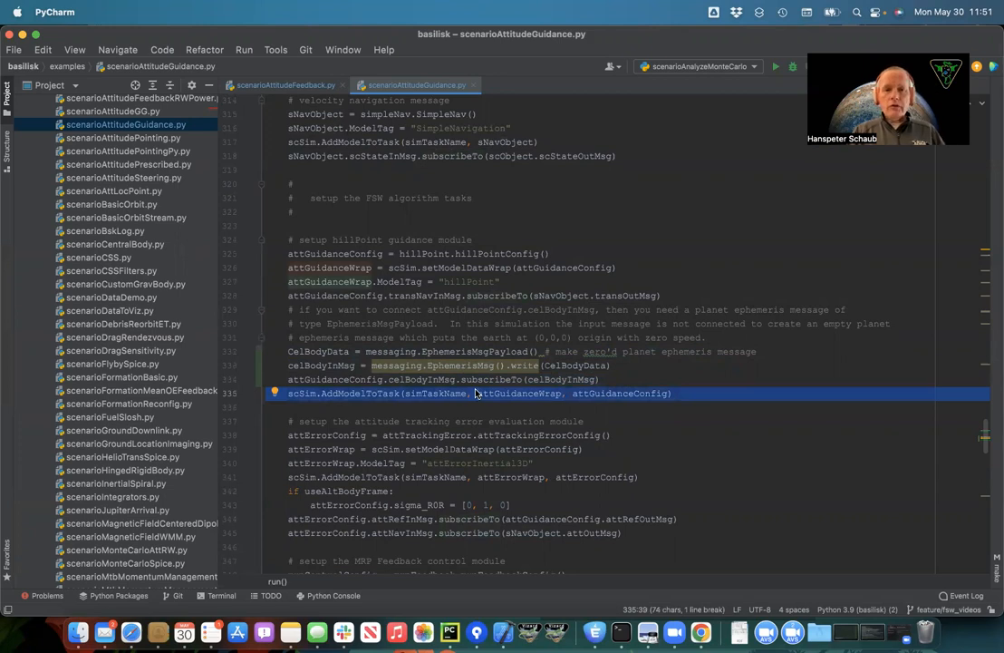
scroll("down", 3)
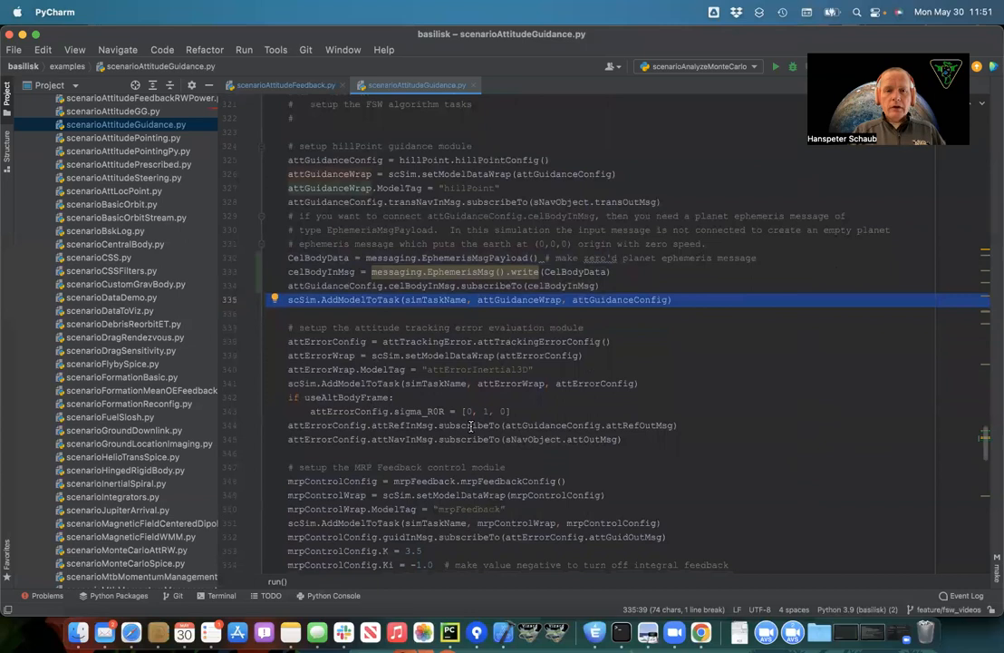
mouse_move(538, 286)
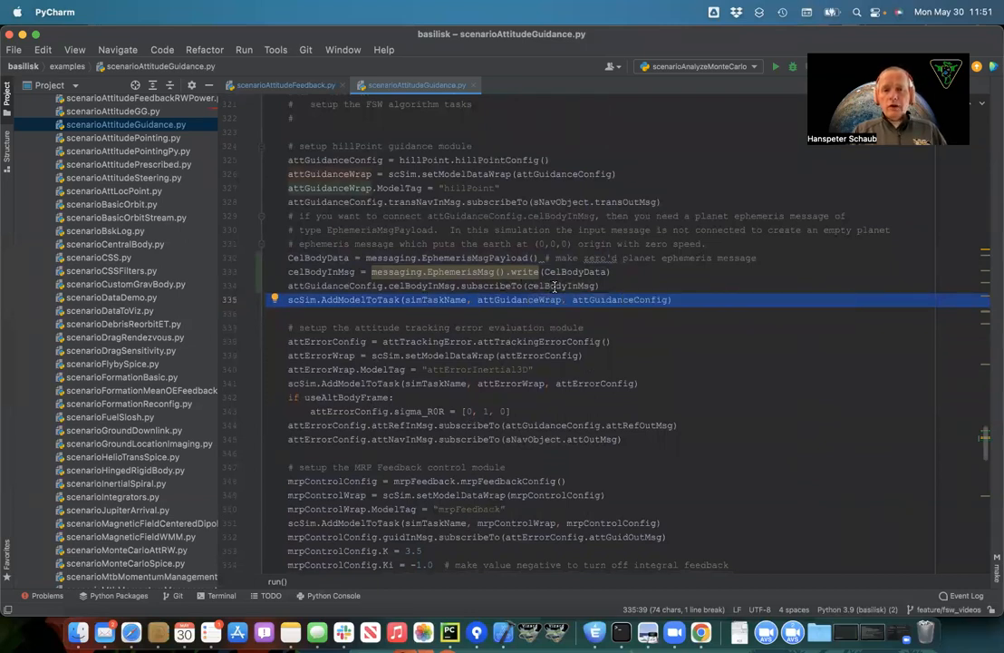
left_click(558, 285)
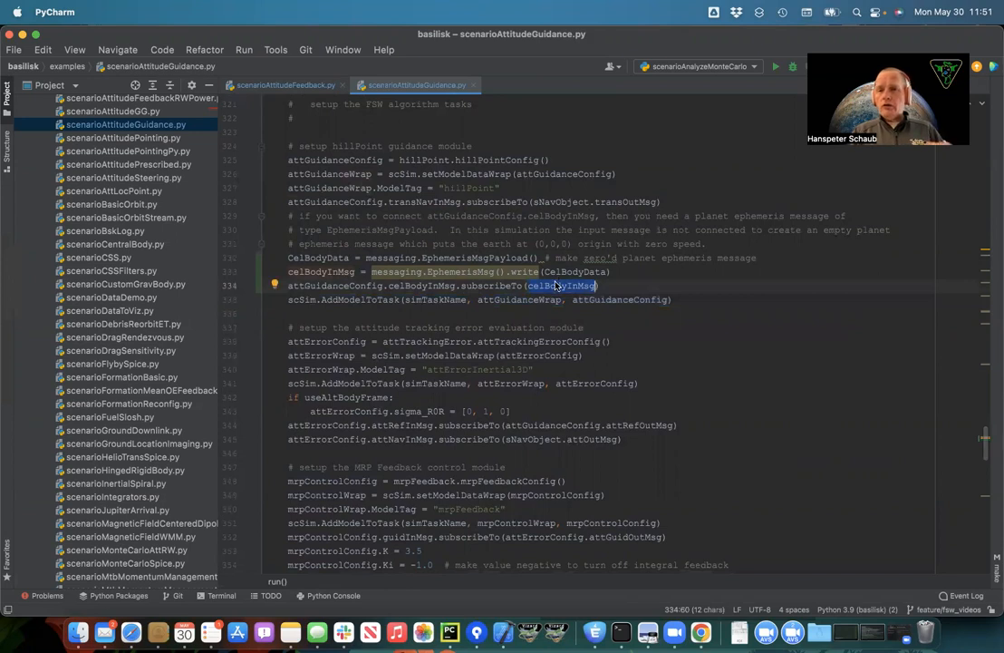
mouse_move(278, 526)
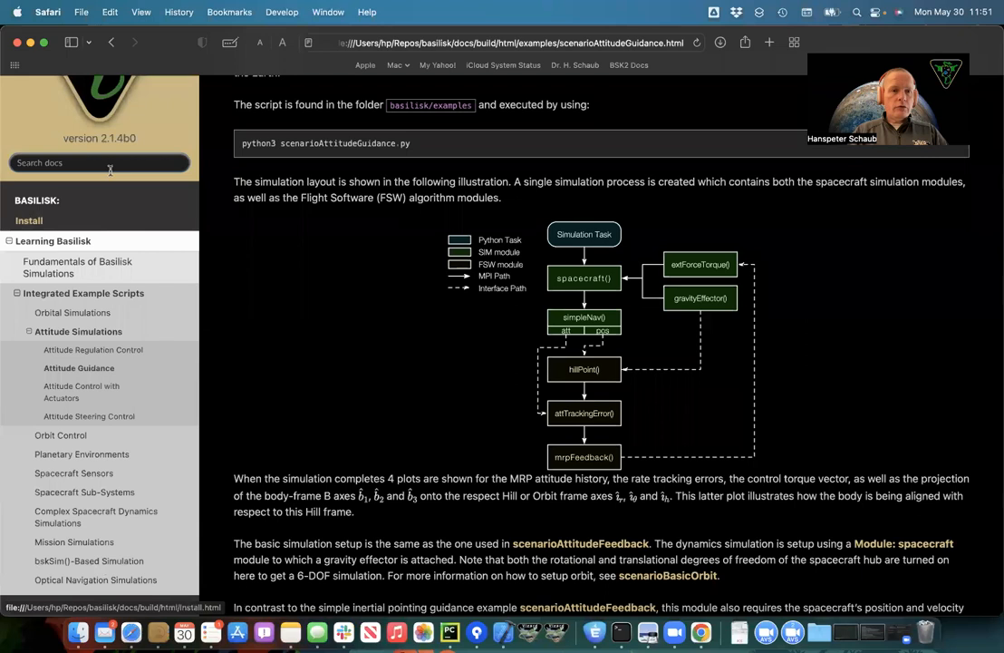
Search the docs for 'spiceIn', open the Module: spiceInterface page, then return to the script.
type("spiceInterface")
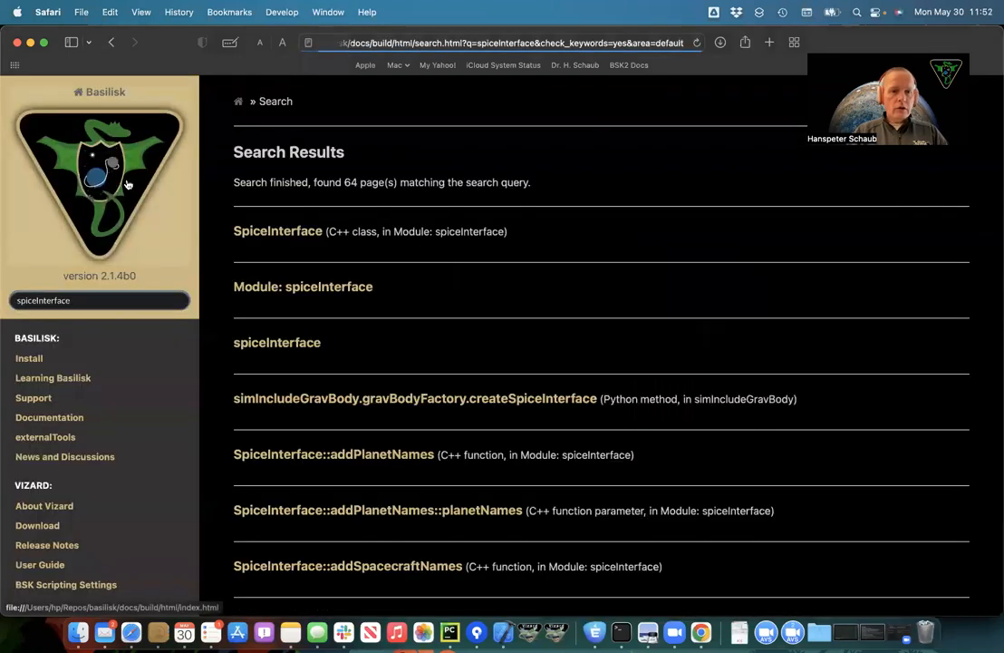
left_click(303, 286)
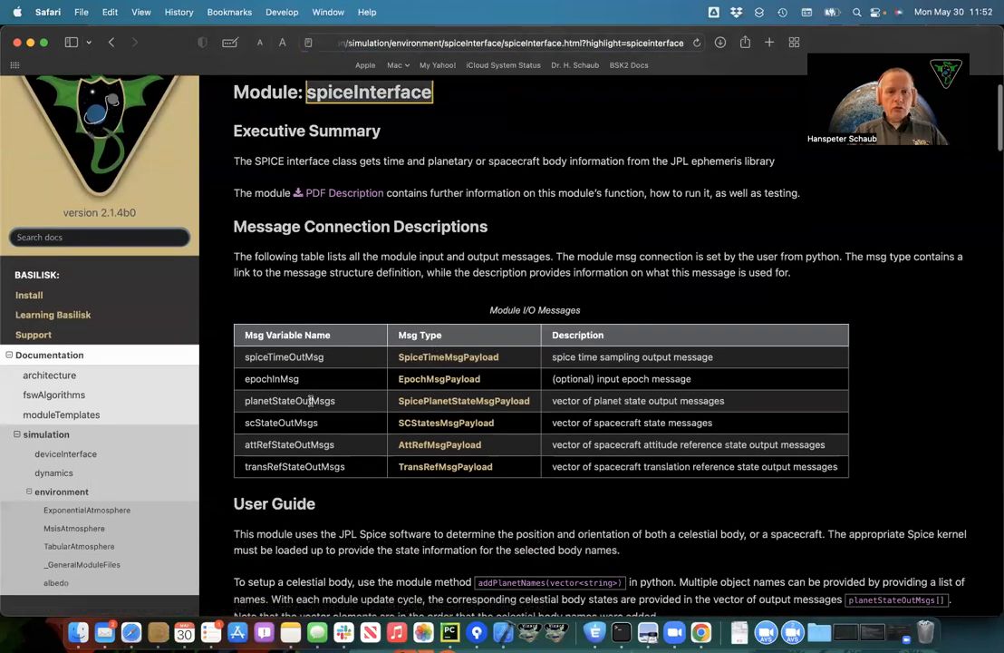
mouse_move(463, 400)
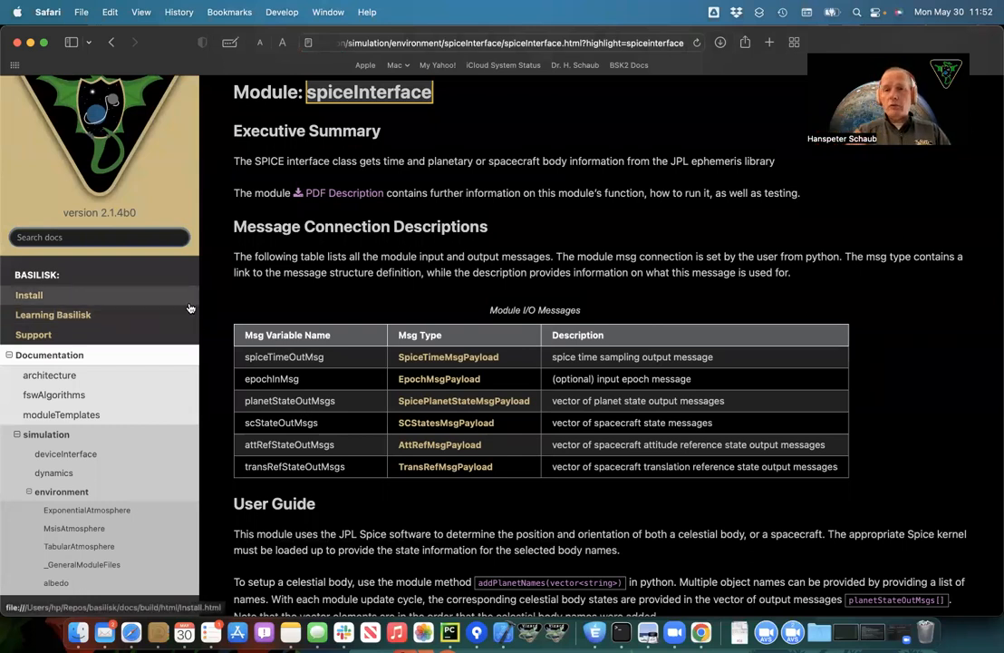
left_click(449, 631)
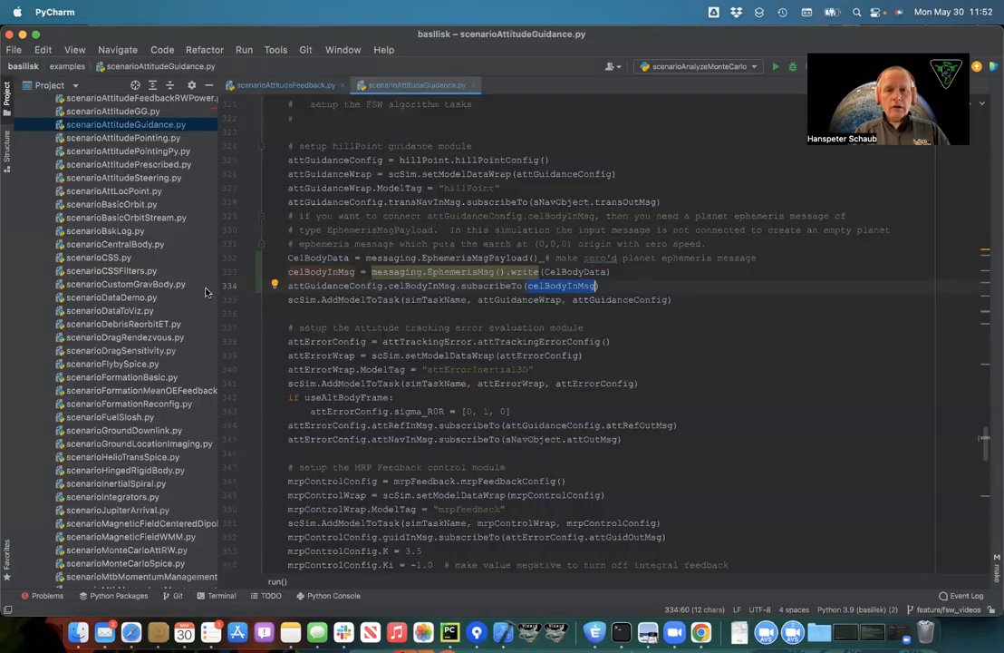
scroll("down", 3)
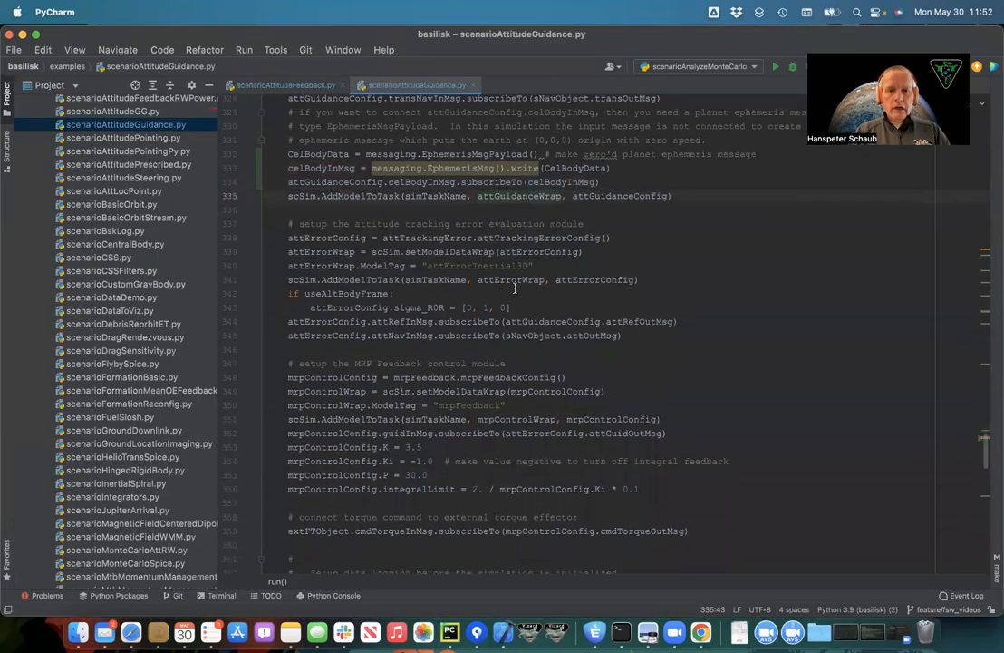
mouse_move(524, 300)
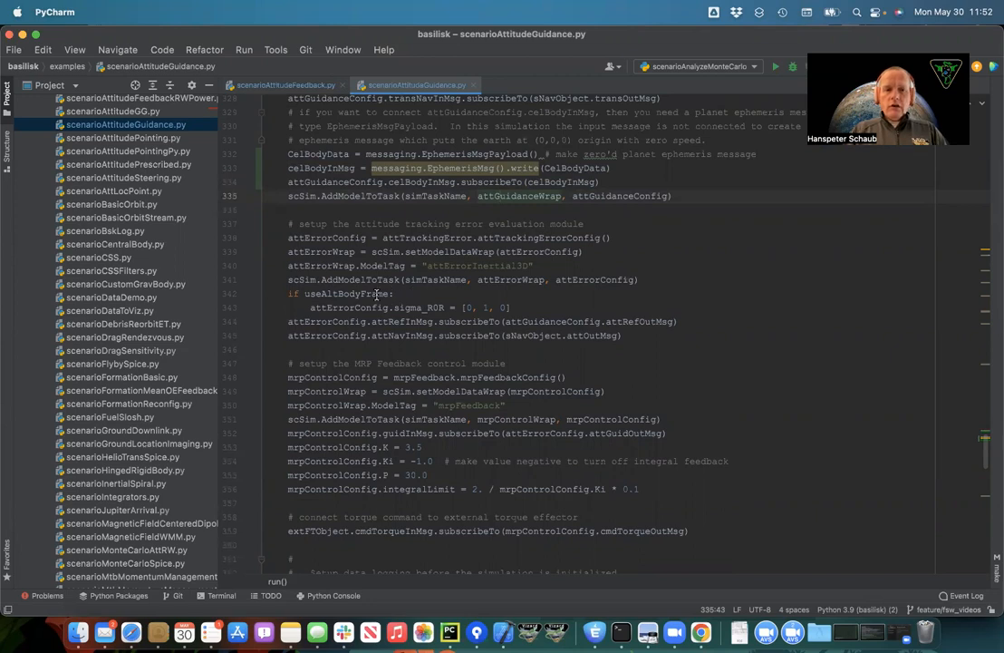
double_click(418, 307)
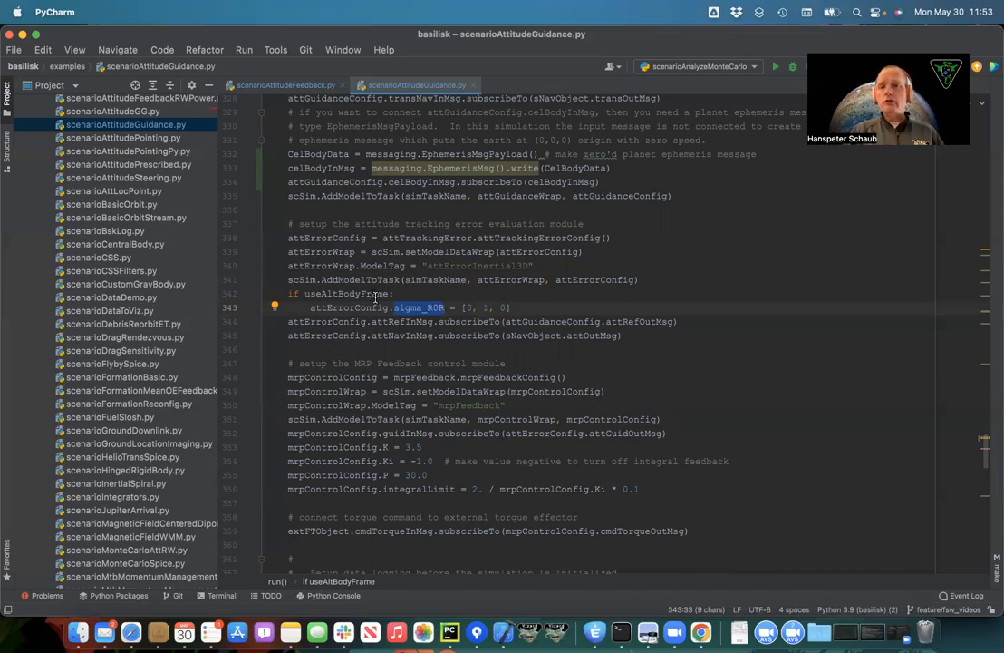
mouse_move(374, 294)
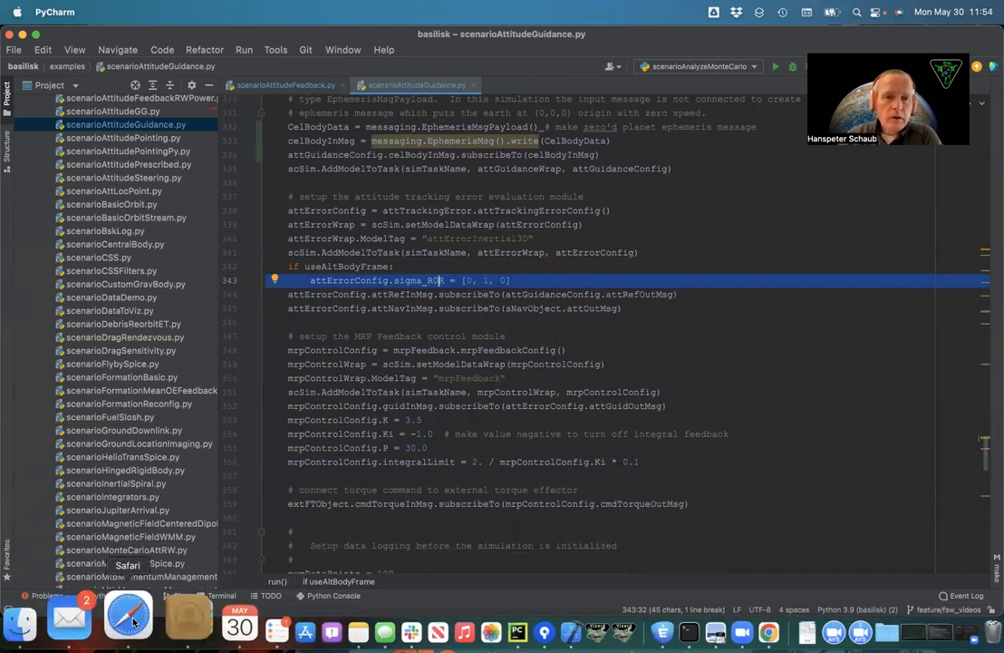
Search docs for 'attTracking' and scroll the attTrackingError memo's reference frame correction equations.
left_click(128, 622)
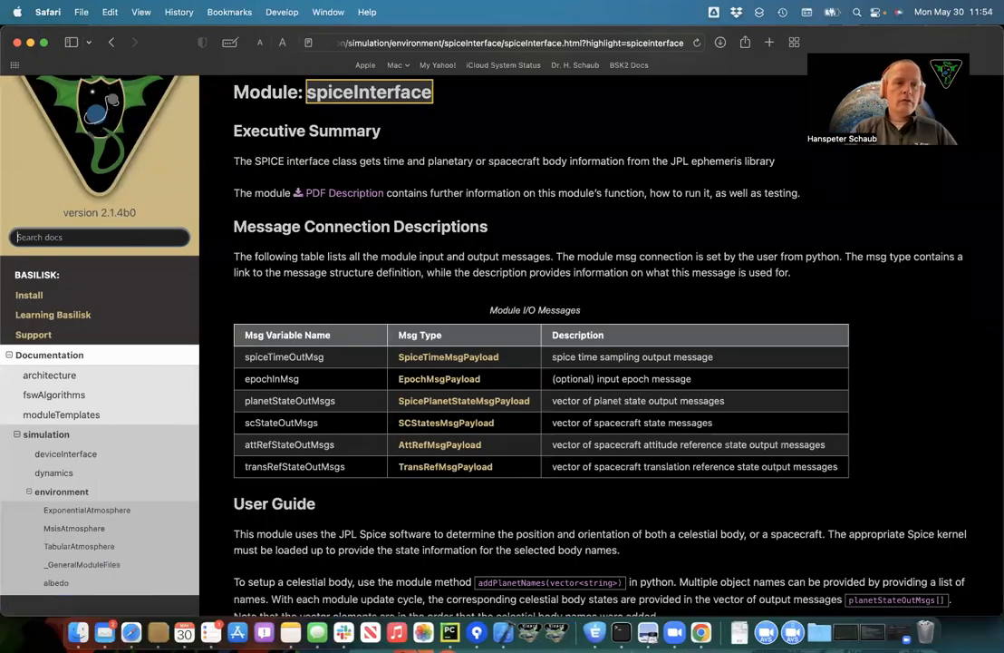
type("attTracking")
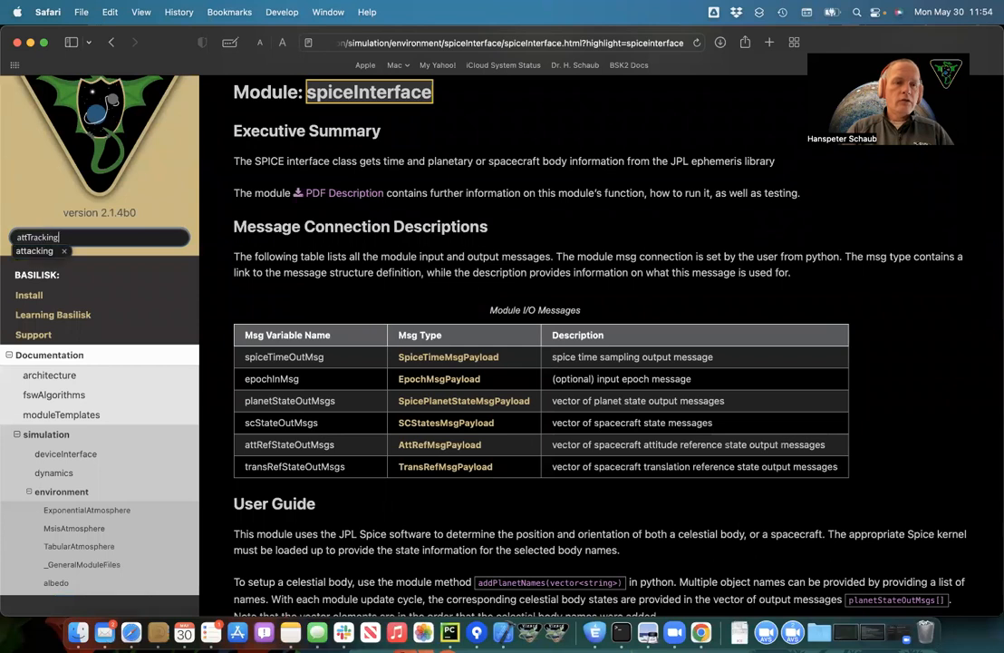
key("Return")
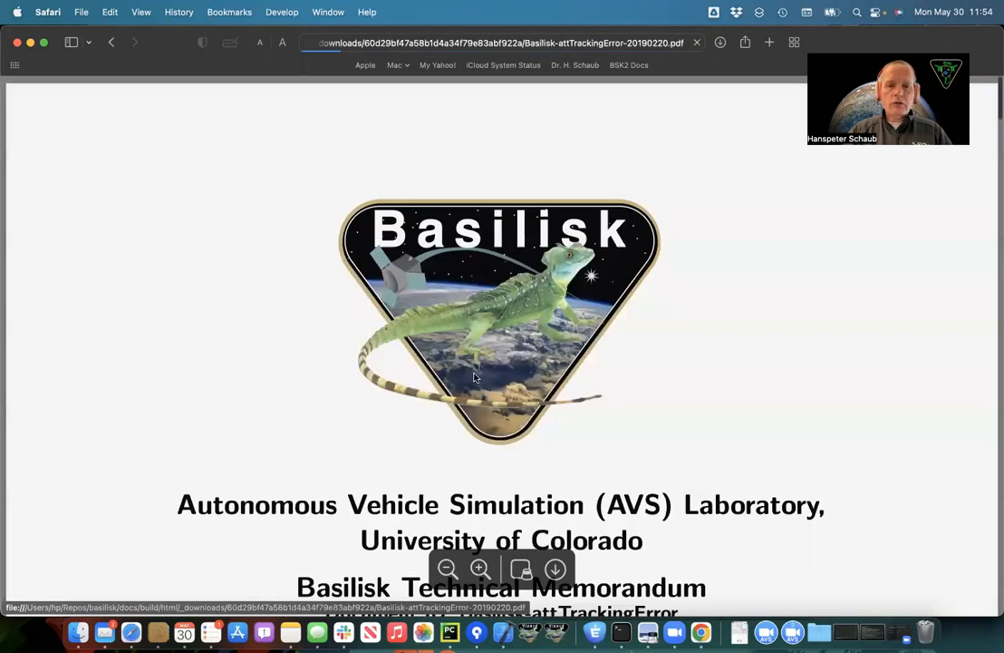
scroll("down", 3)
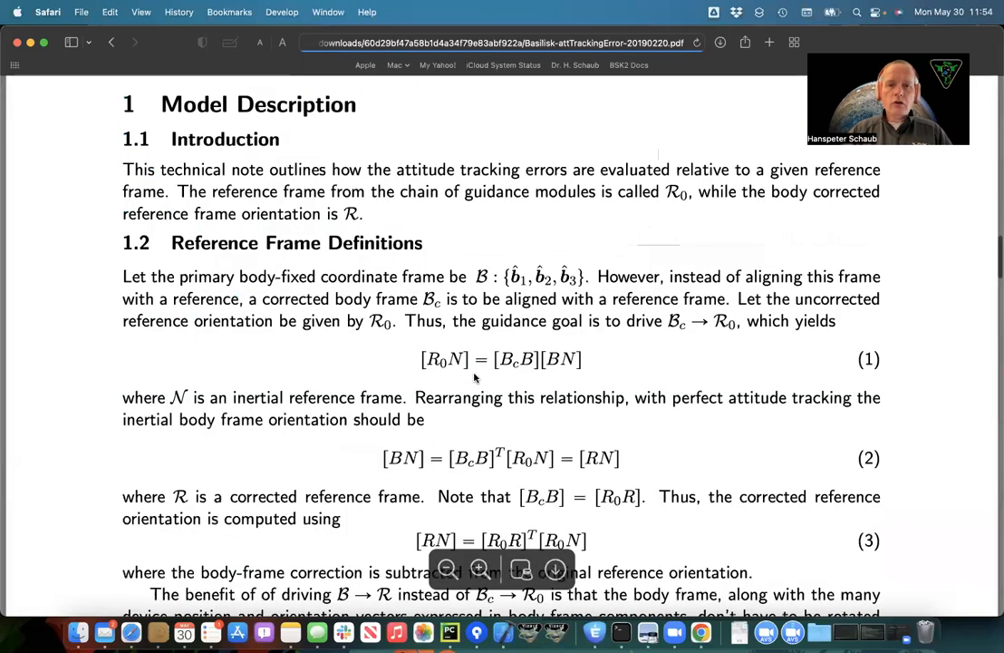
scroll("down", 3)
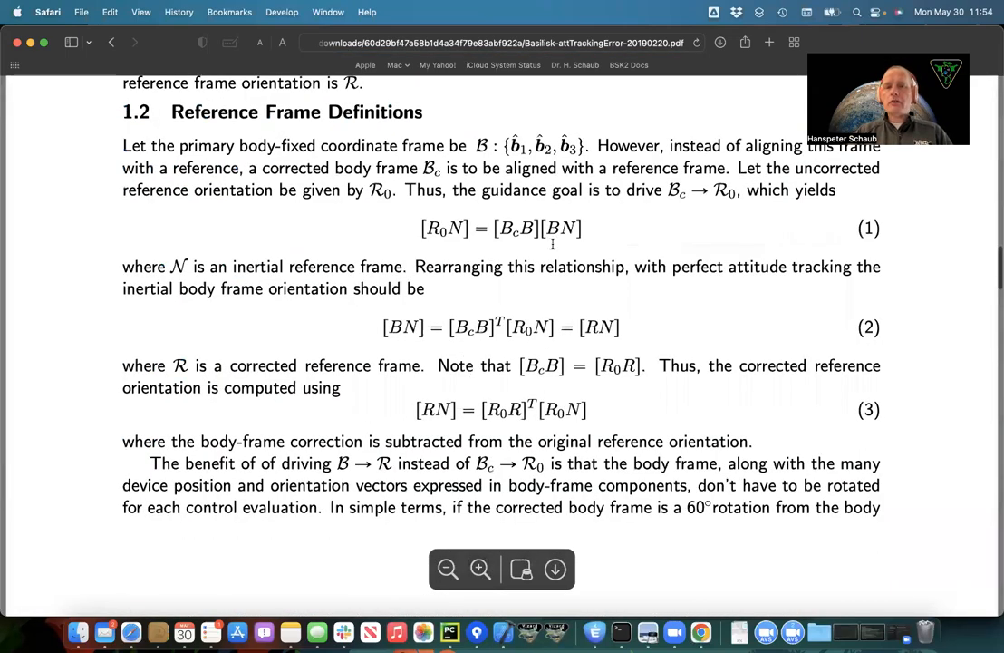
scroll("down", 3)
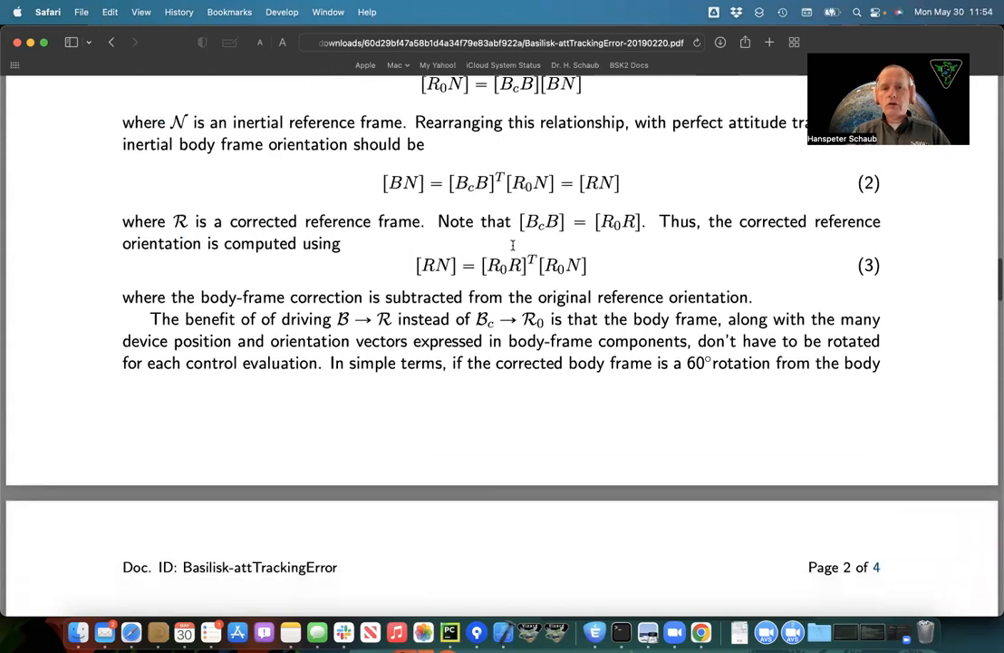
scroll("down", 3)
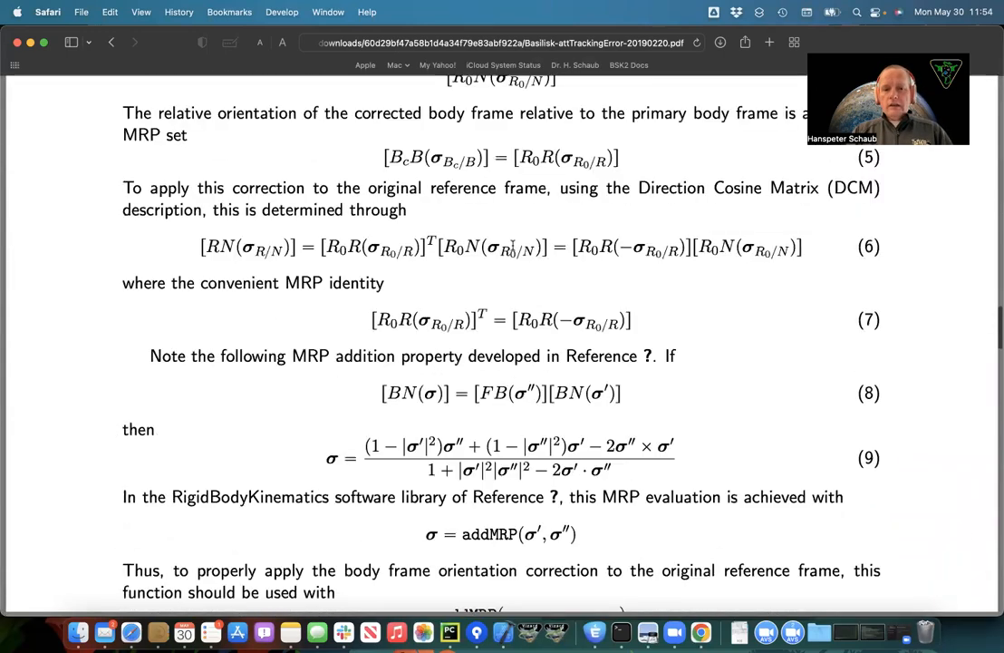
scroll("down", 3)
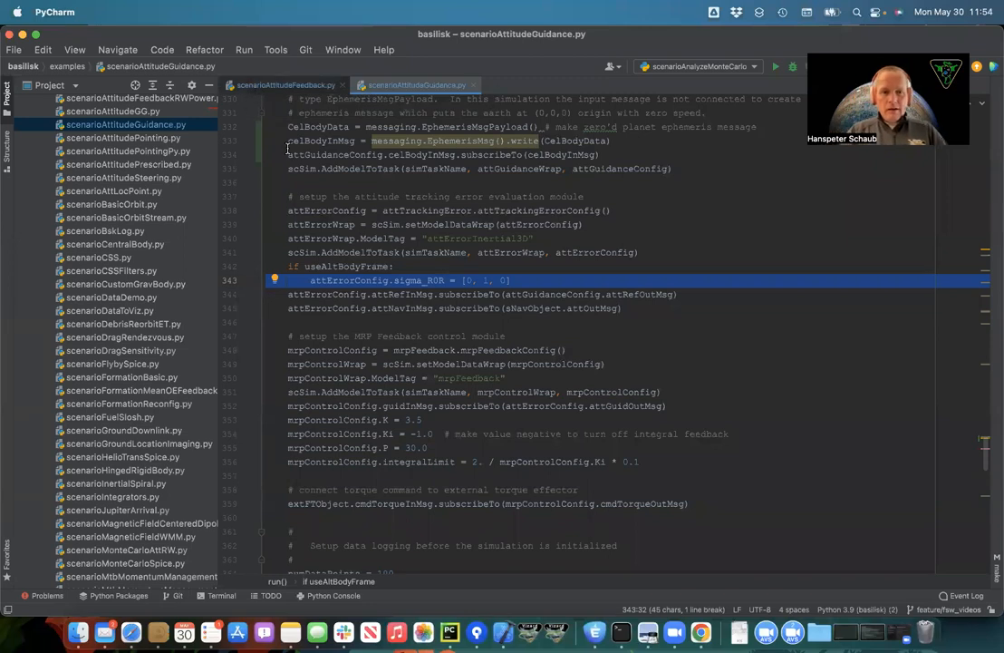
mouse_move(433, 363)
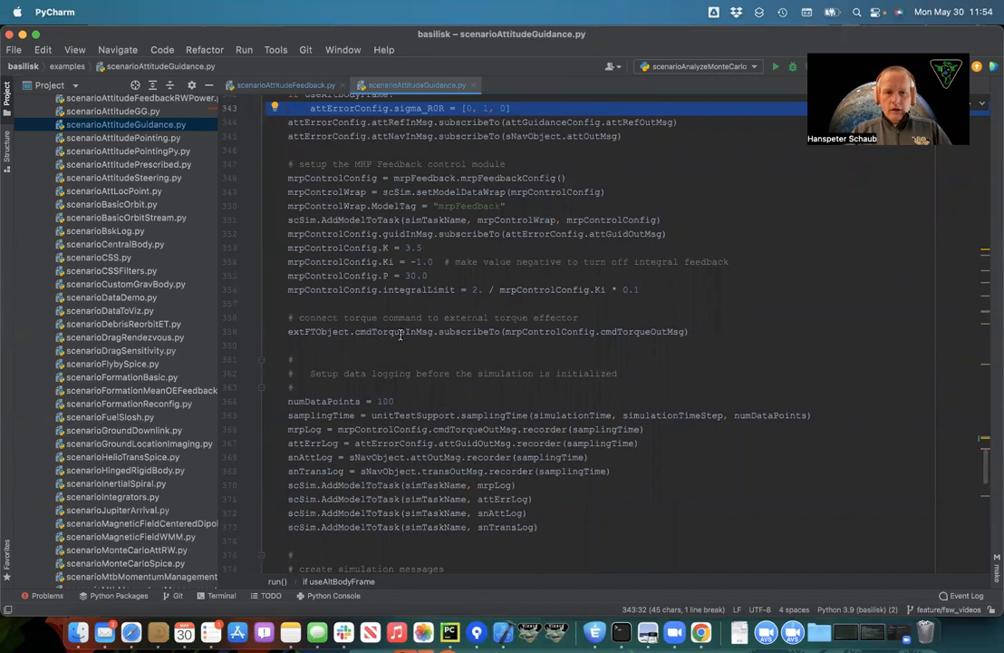
mouse_move(388, 331)
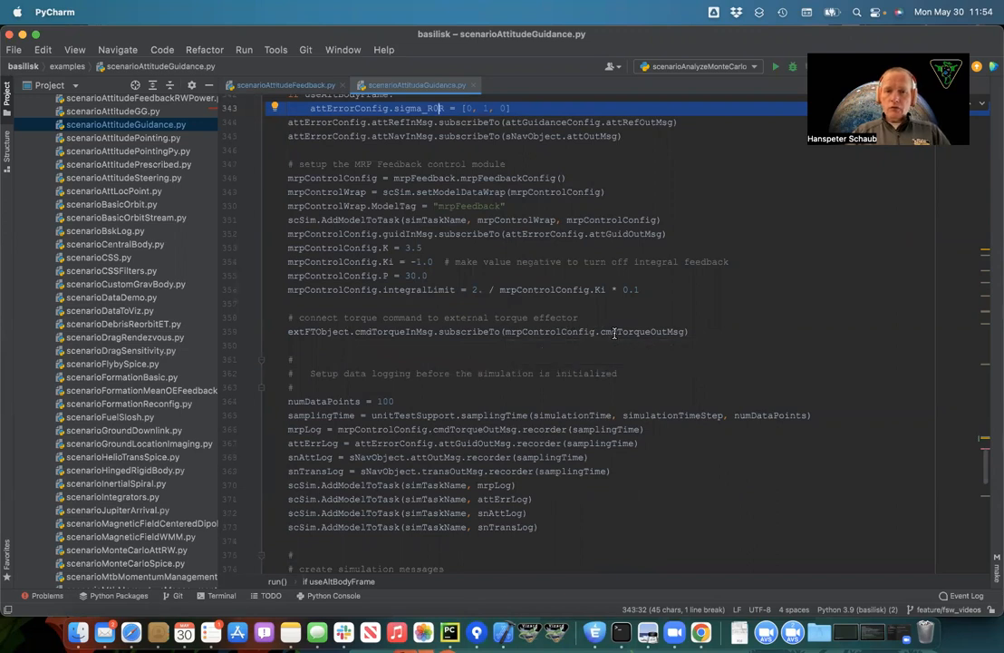
Scroll the script past vehicle configuration to the initialize, execute and logged-data retrieval sections.
scroll("down", 3)
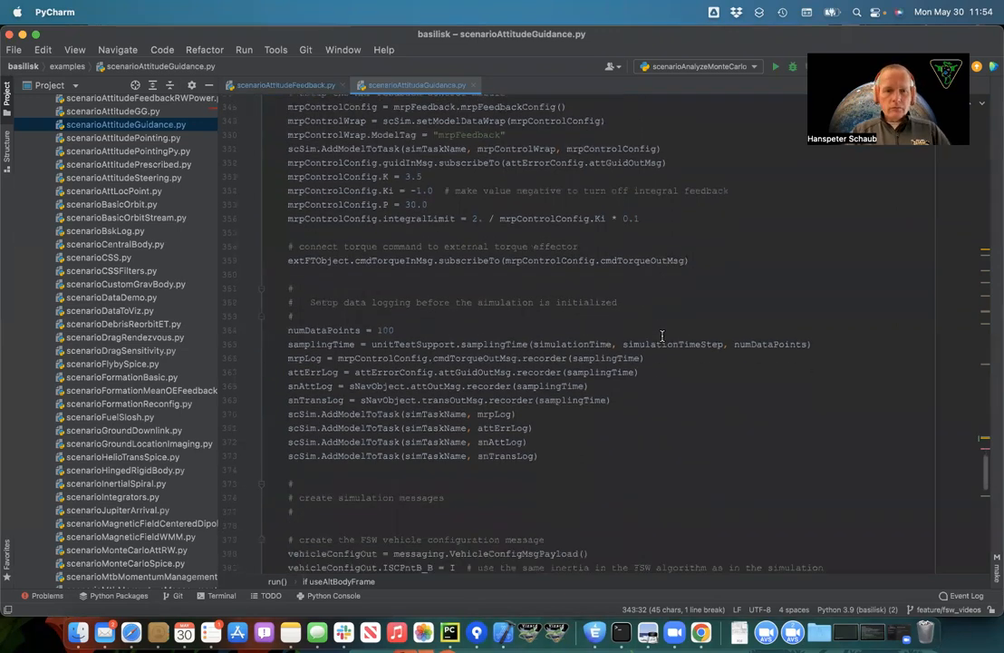
scroll("down", 3)
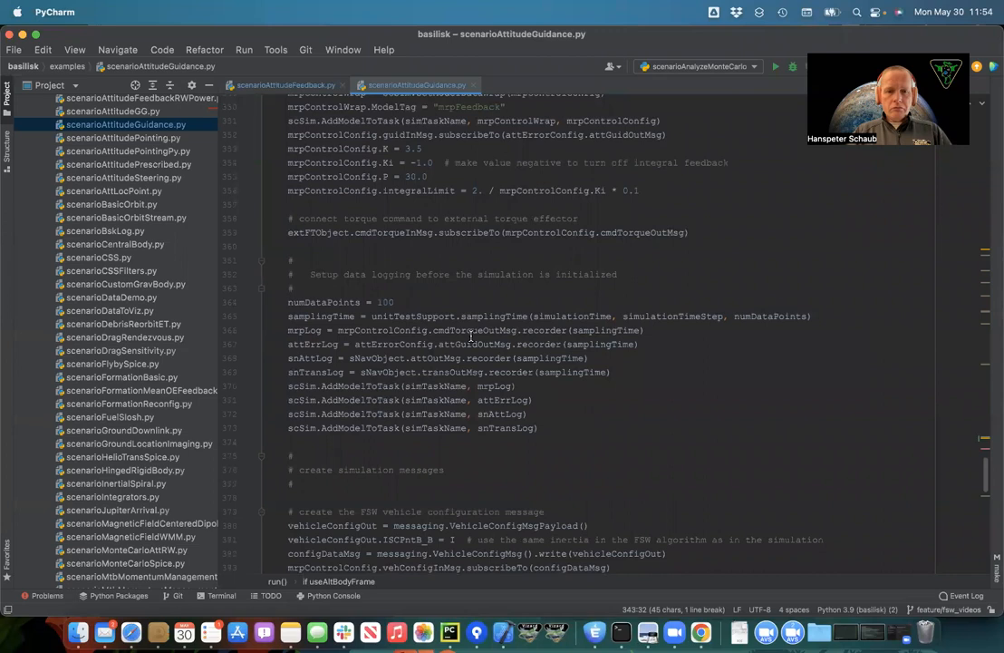
scroll("down", 3)
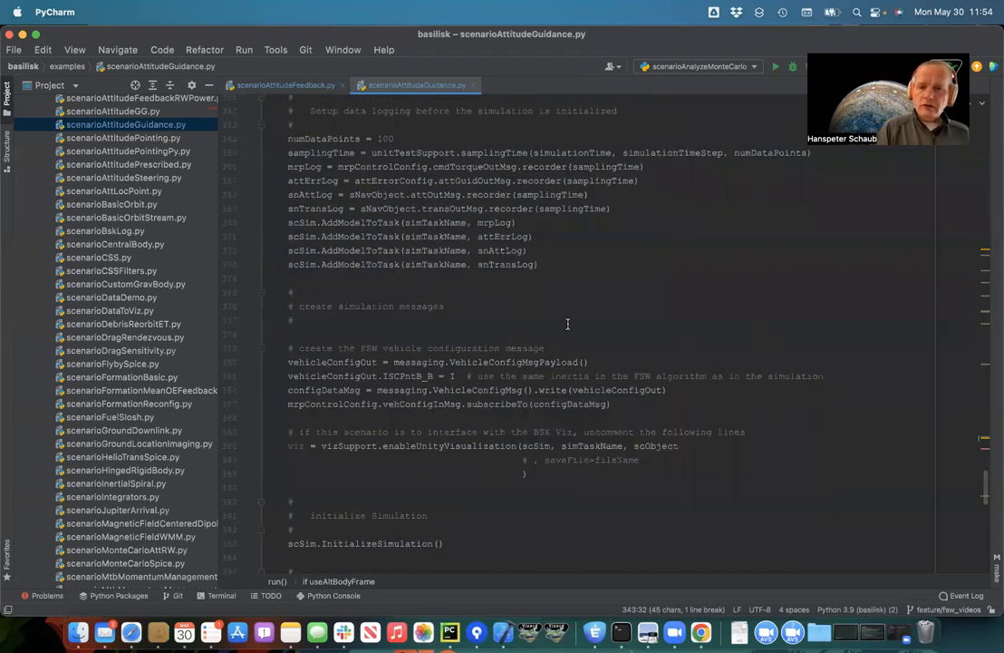
mouse_move(456, 372)
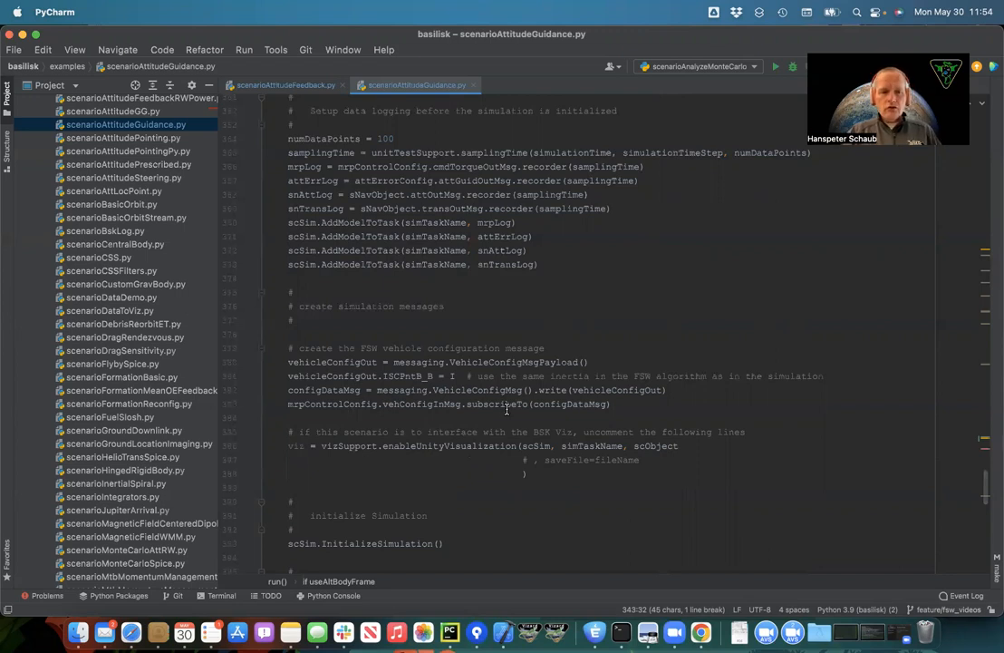
scroll("down", 3)
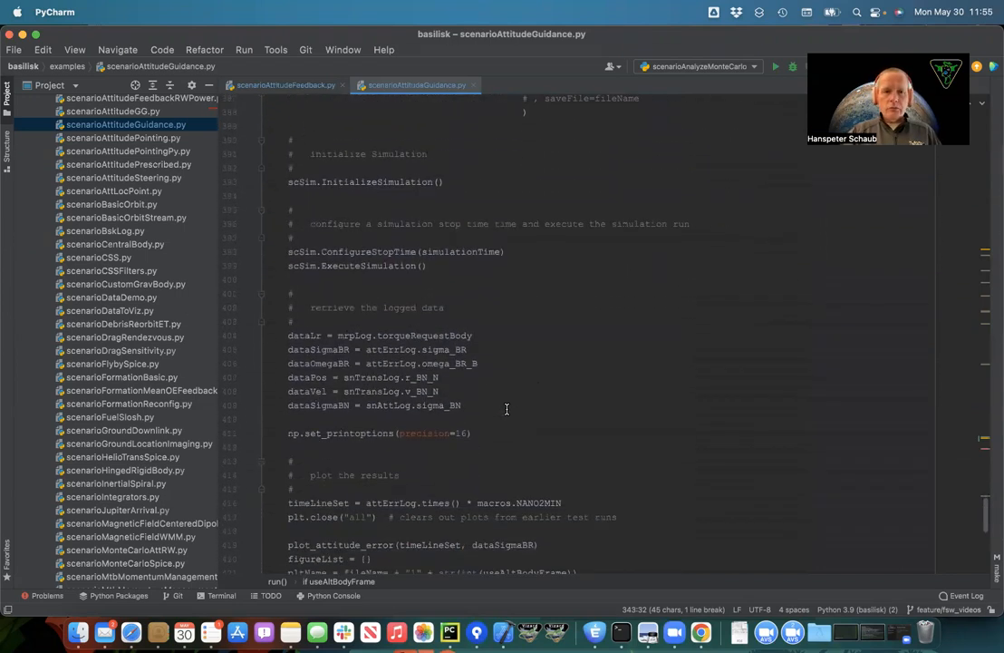
scroll("up", 3)
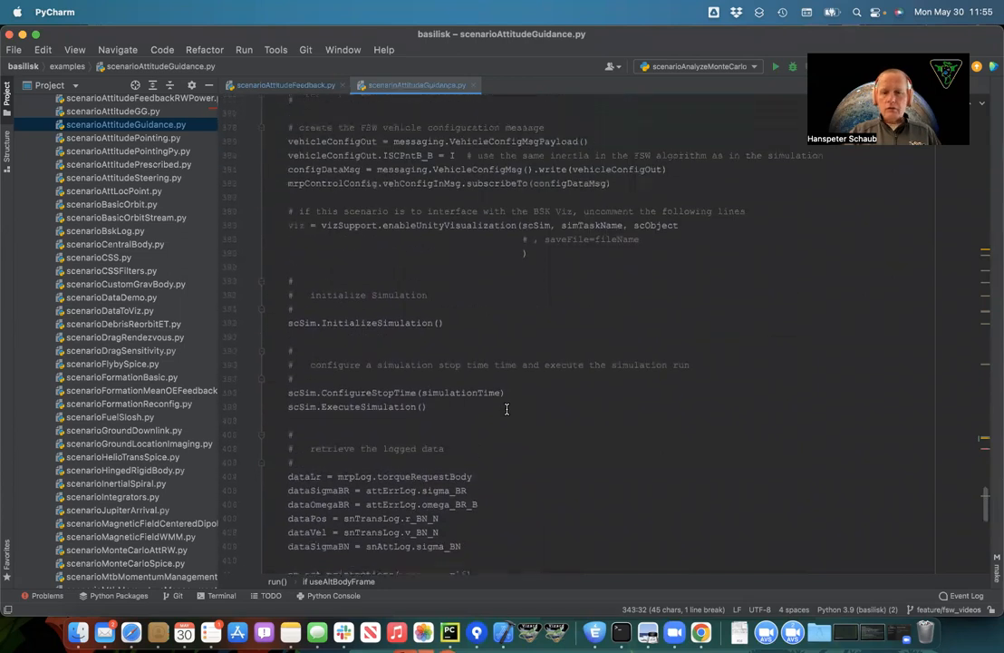
Rerun python3 scenarioAttitudeGuidance.py in Terminal and move Figure 4 aside to show Figure 1.
left_click(619, 615)
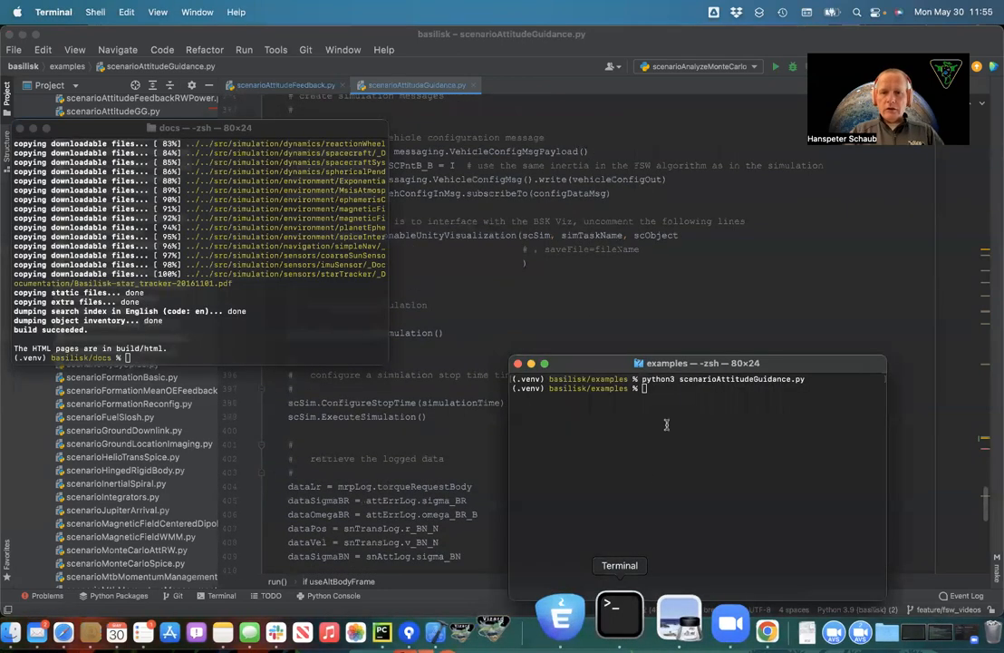
key("Return")
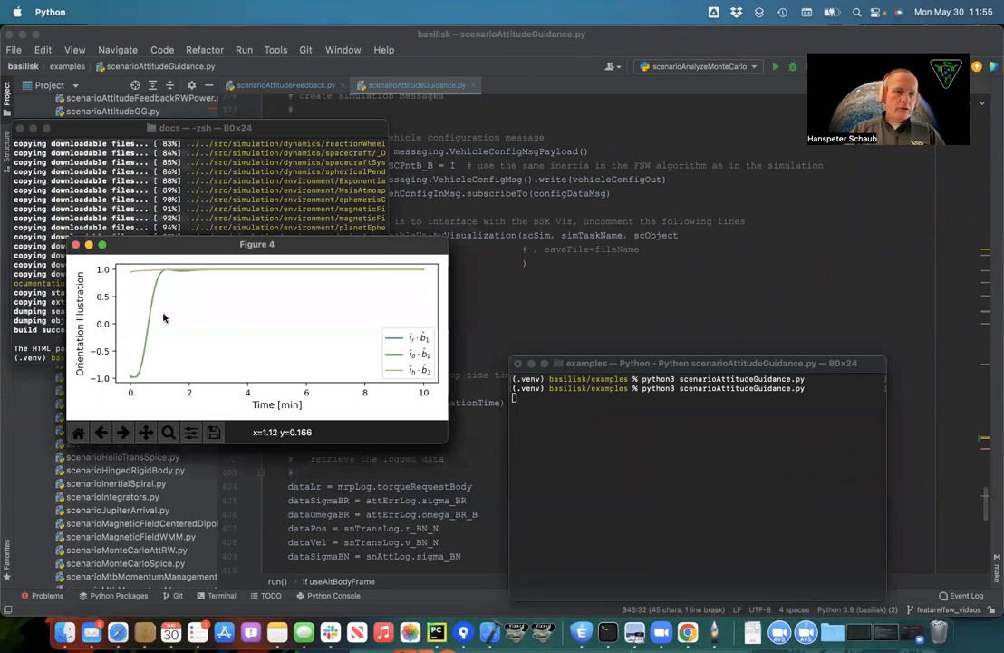
mouse_move(220, 308)
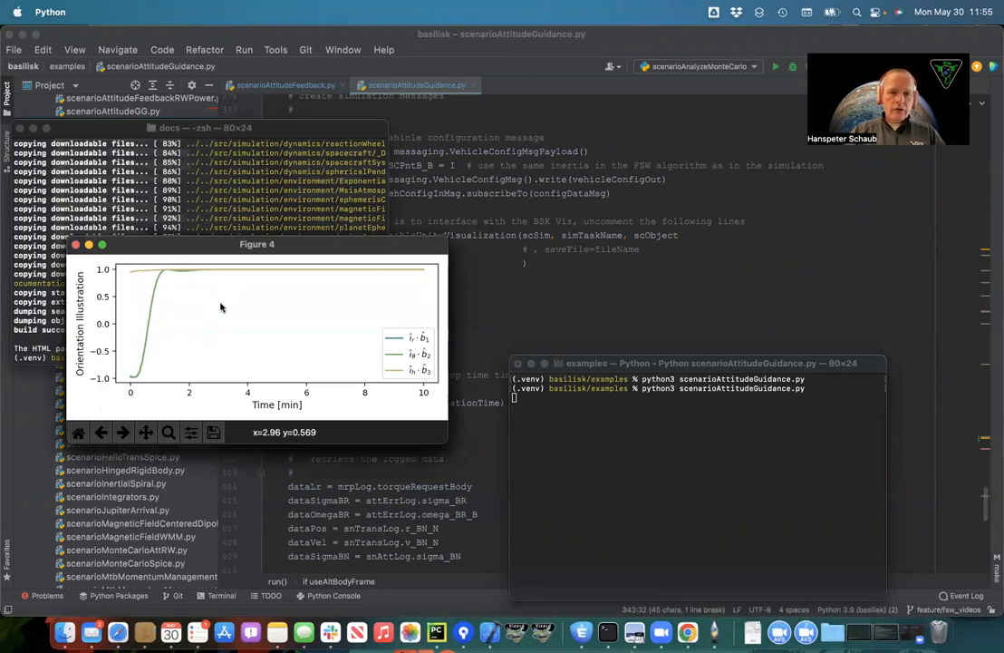
mouse_move(412, 342)
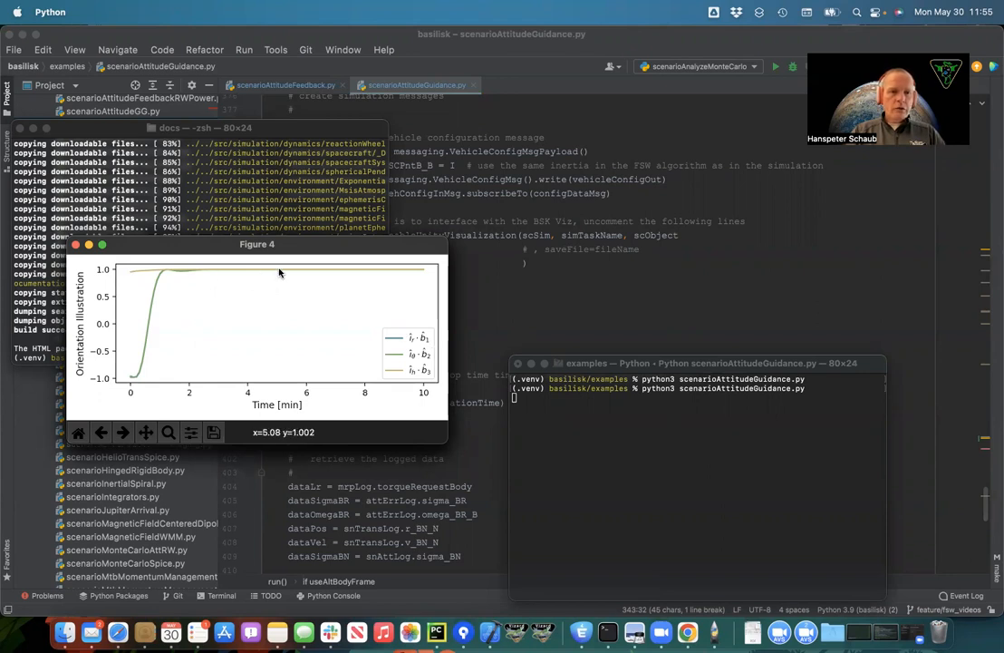
left_click_drag(257, 243, 361, 233)
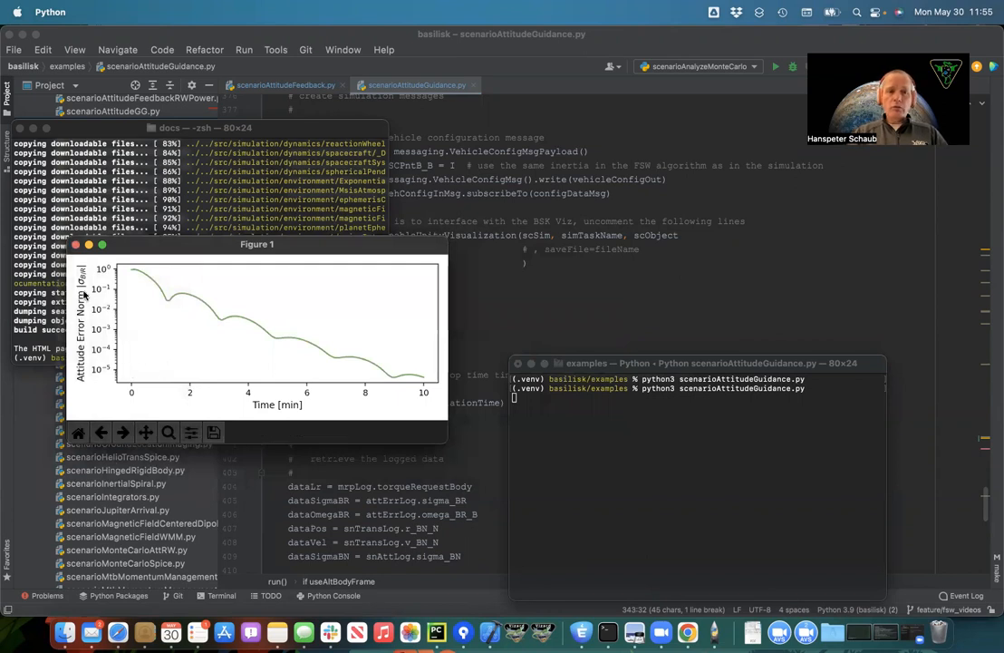
mouse_move(341, 371)
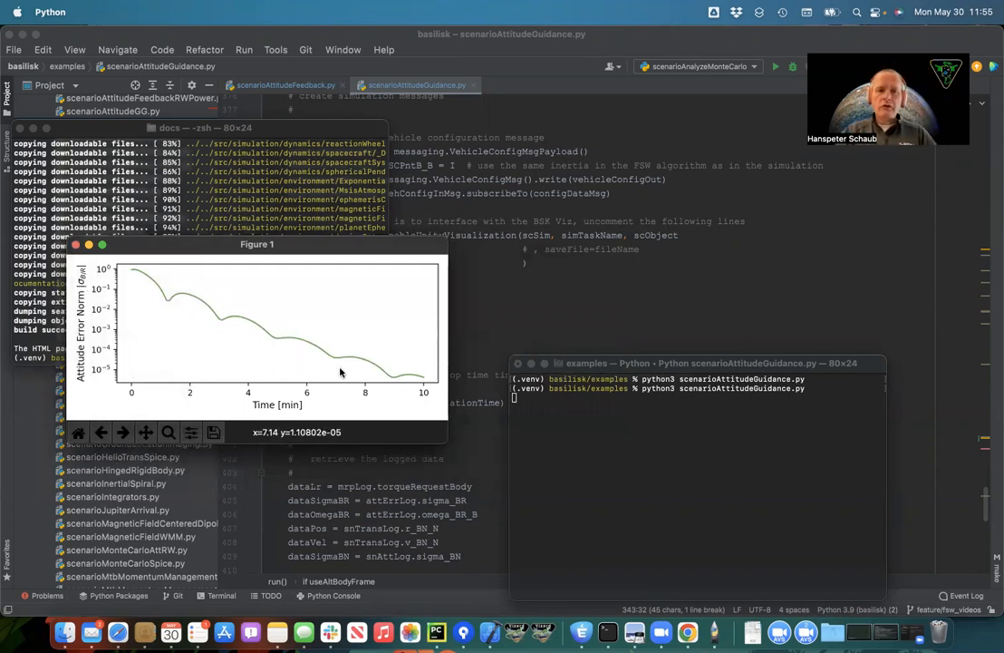
mouse_move(354, 372)
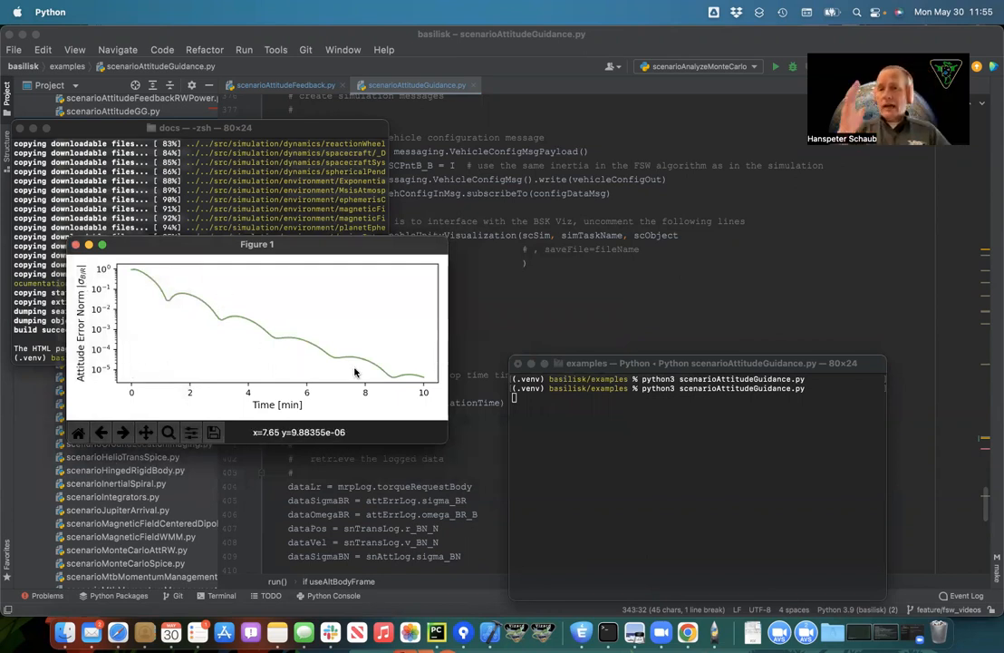
mouse_move(430, 286)
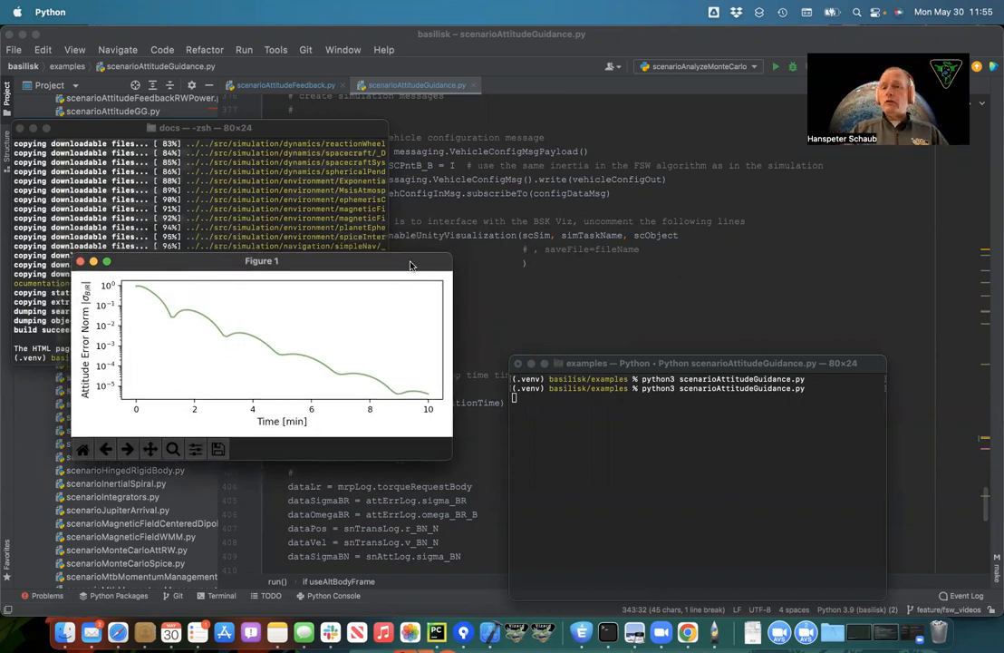
mouse_move(432, 246)
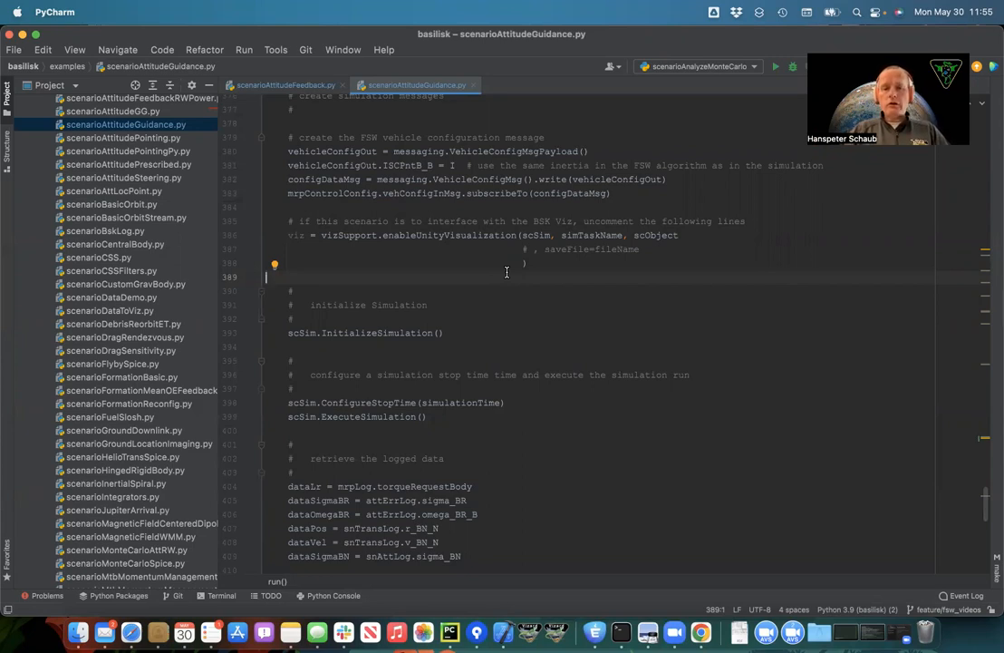
Rerun the script and drag Figure 4 aside to reveal the Figure 3 rate tracking error plot.
scroll("down", 3)
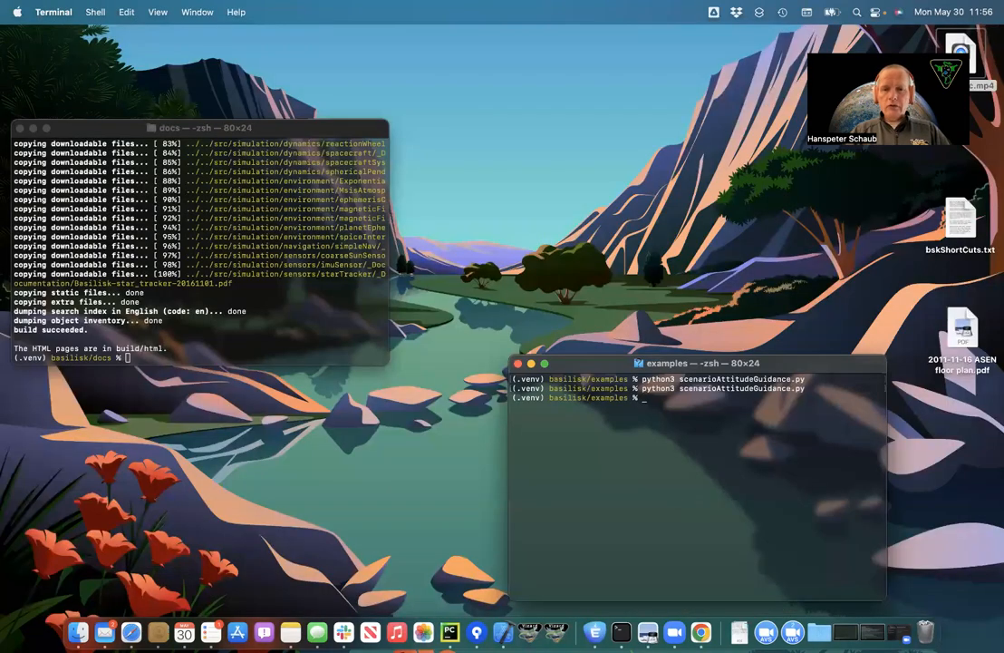
key("Return")
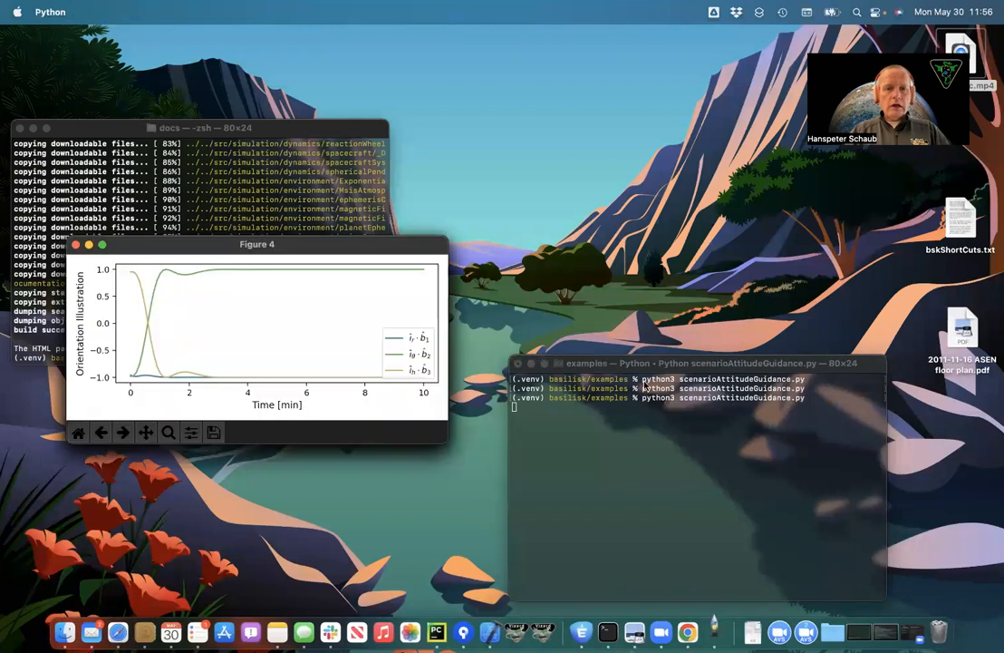
left_click_drag(258, 244, 268, 240)
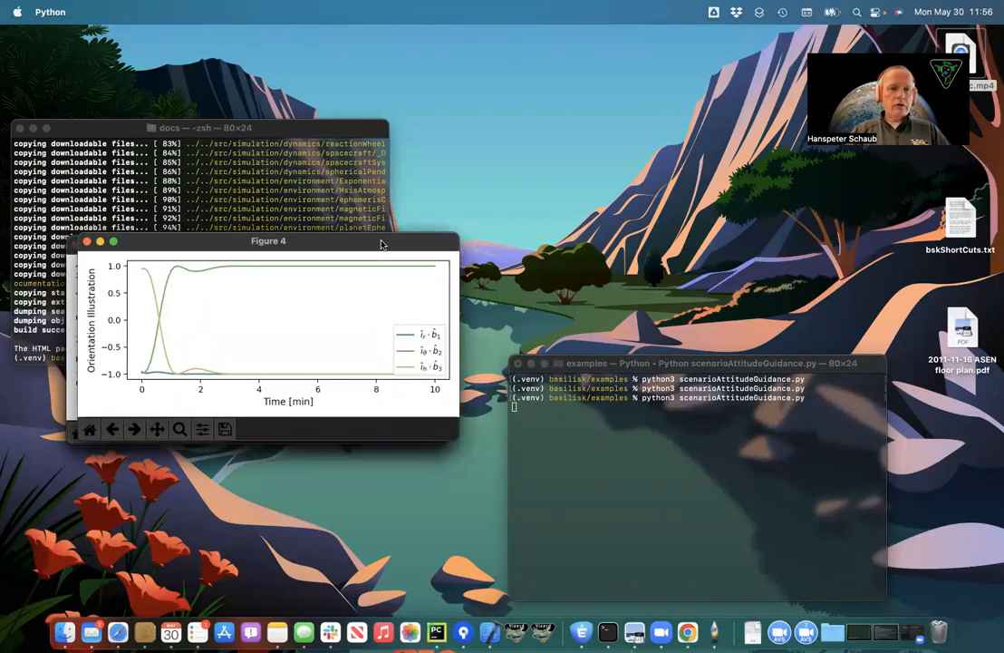
left_click_drag(268, 240, 481, 150)
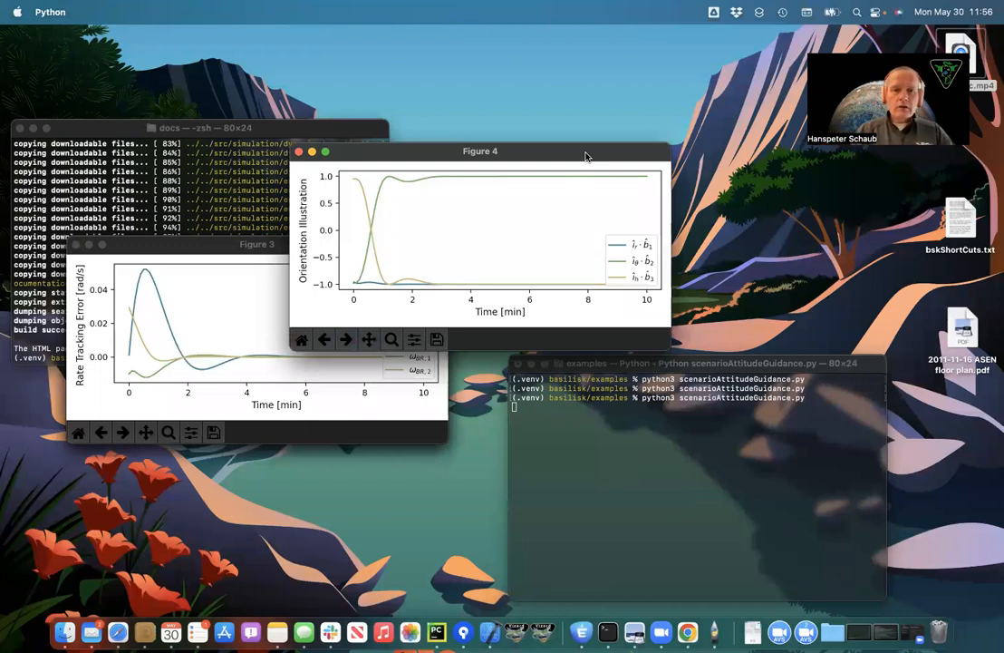
mouse_move(642, 254)
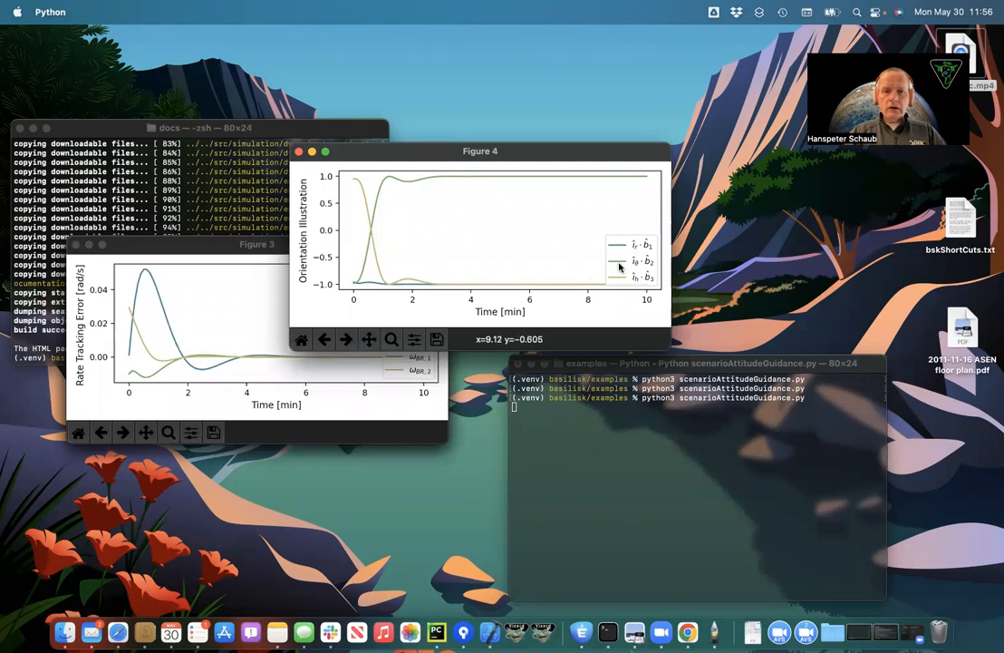
mouse_move(502, 182)
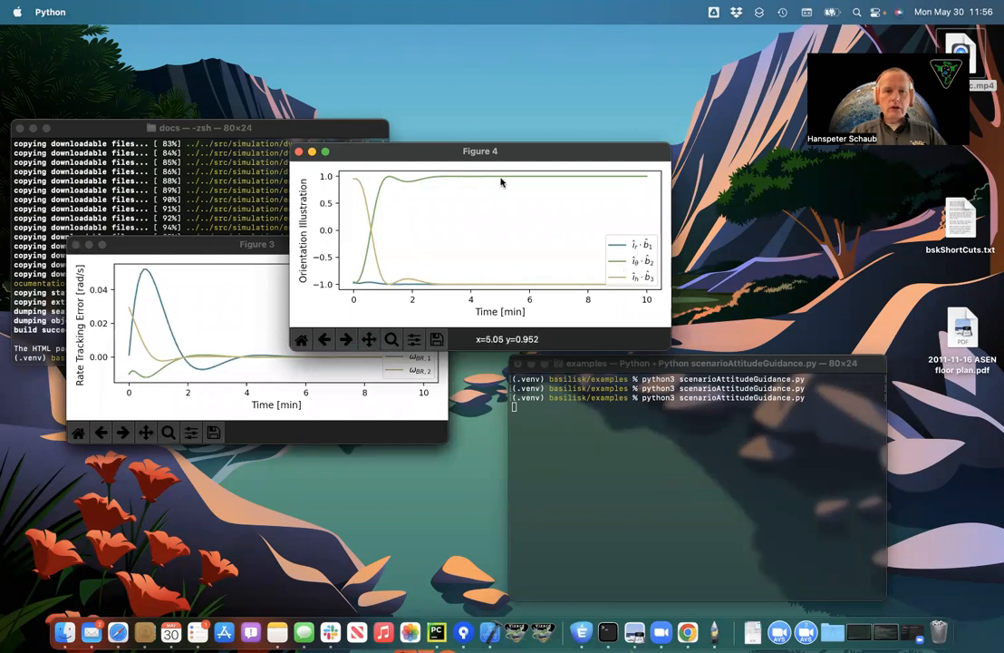
mouse_move(628, 278)
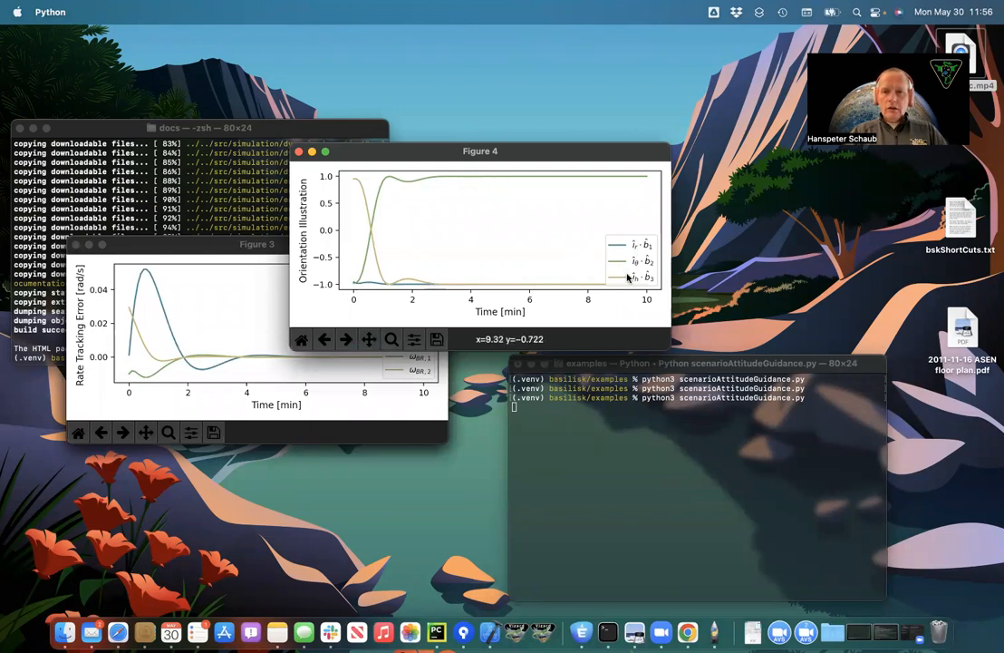
mouse_move(619, 282)
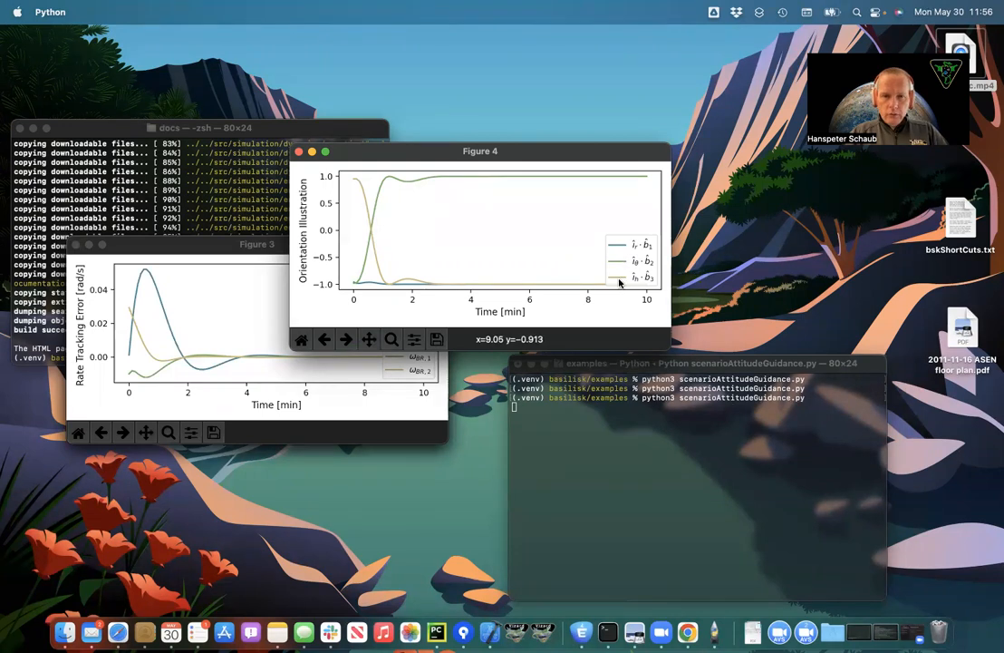
left_click_drag(480, 150, 406, 137)
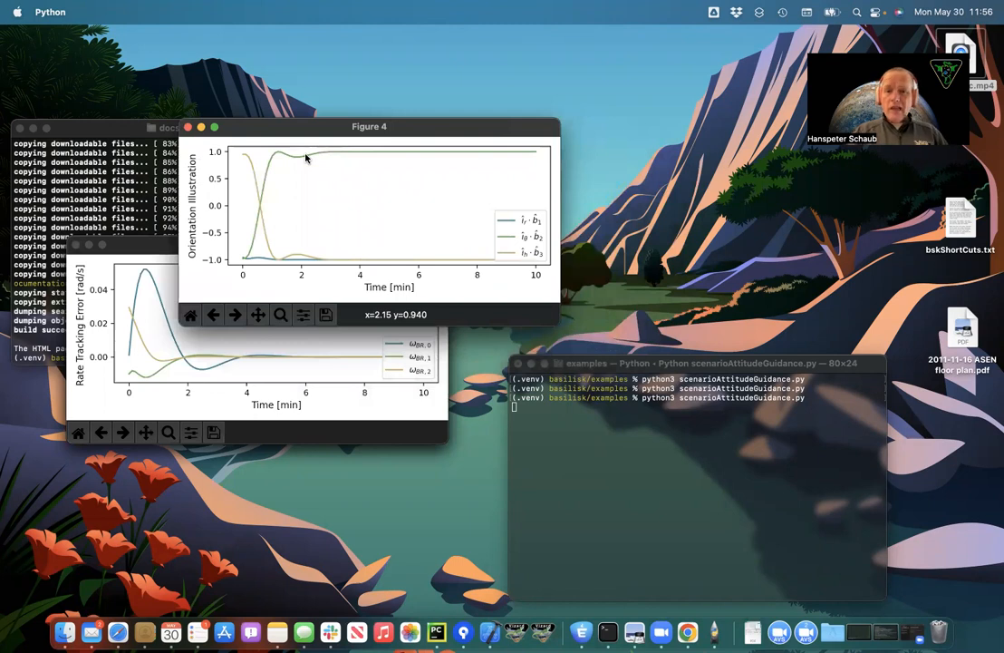
mouse_move(329, 254)
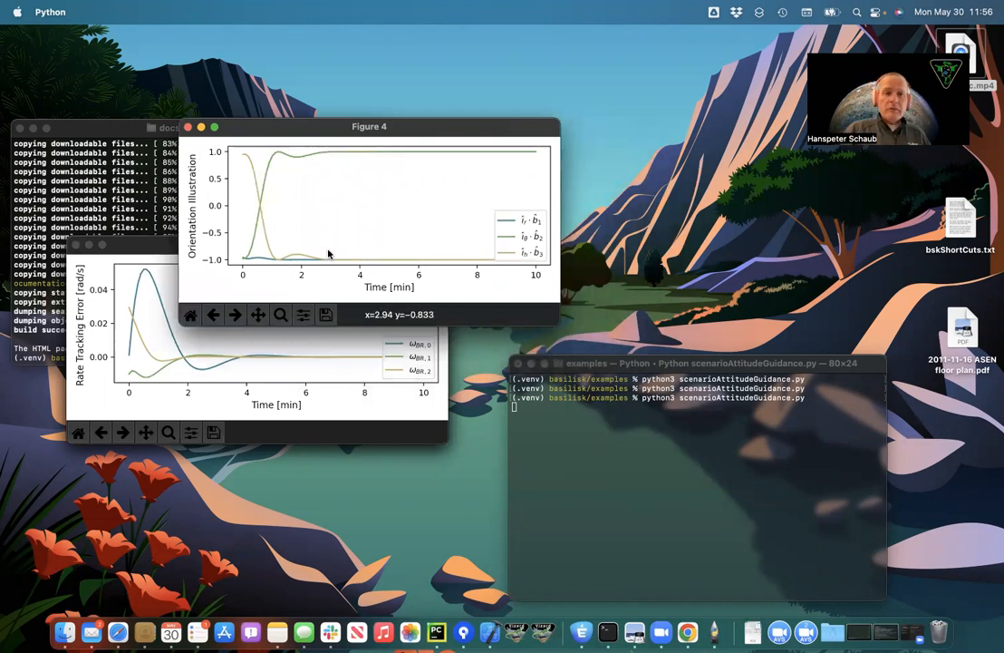
mouse_move(371, 266)
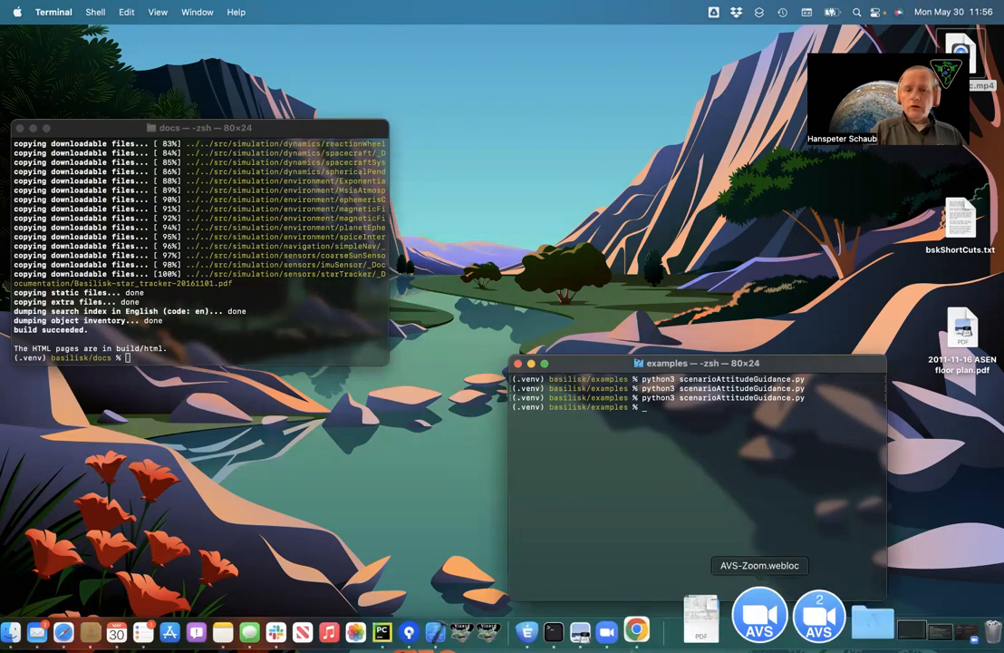
Switch to the Basilisk docs in Safari and scroll the attTrackingError page.
left_click(132, 617)
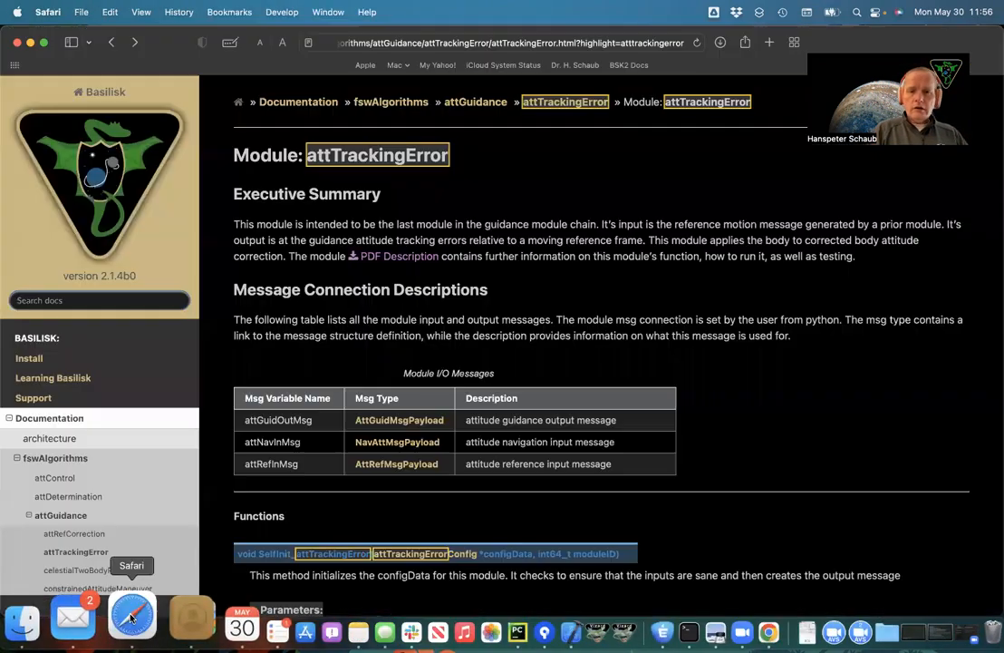
scroll("down", 3)
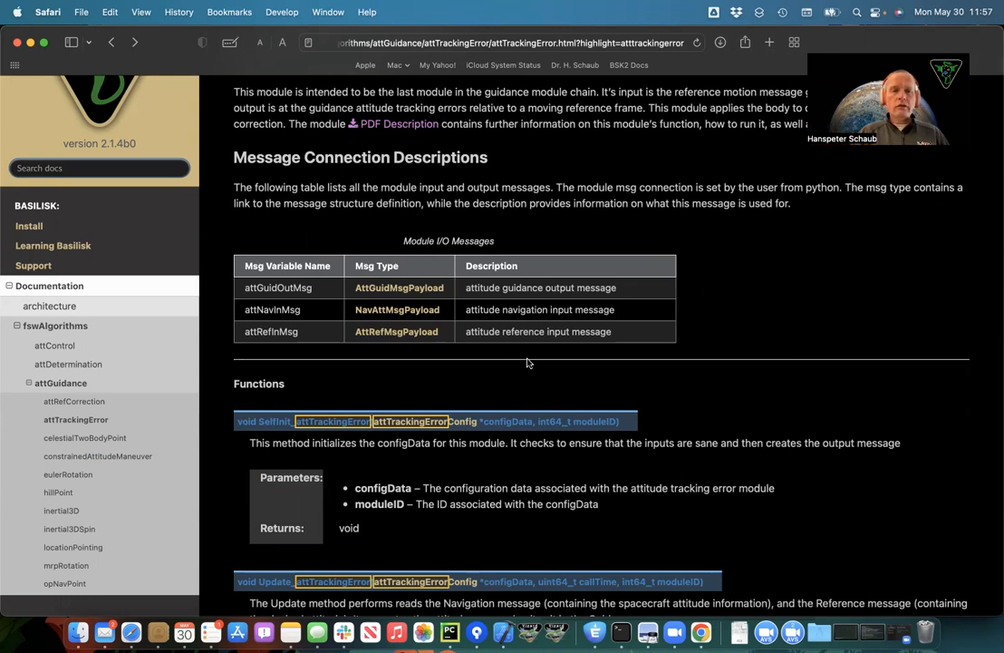
scroll("up", 3)
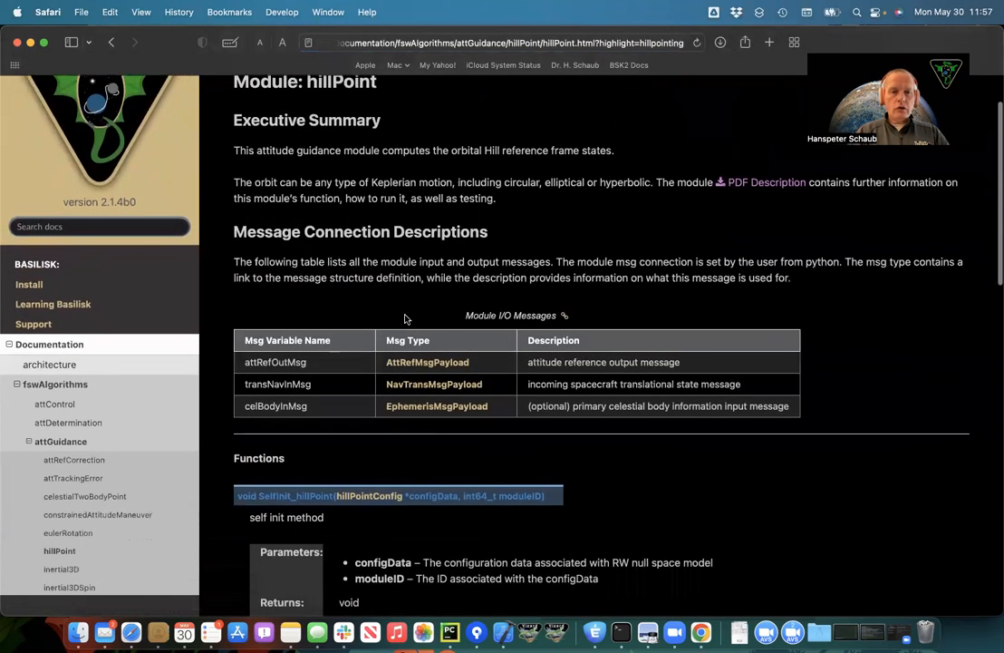
mouse_move(552, 409)
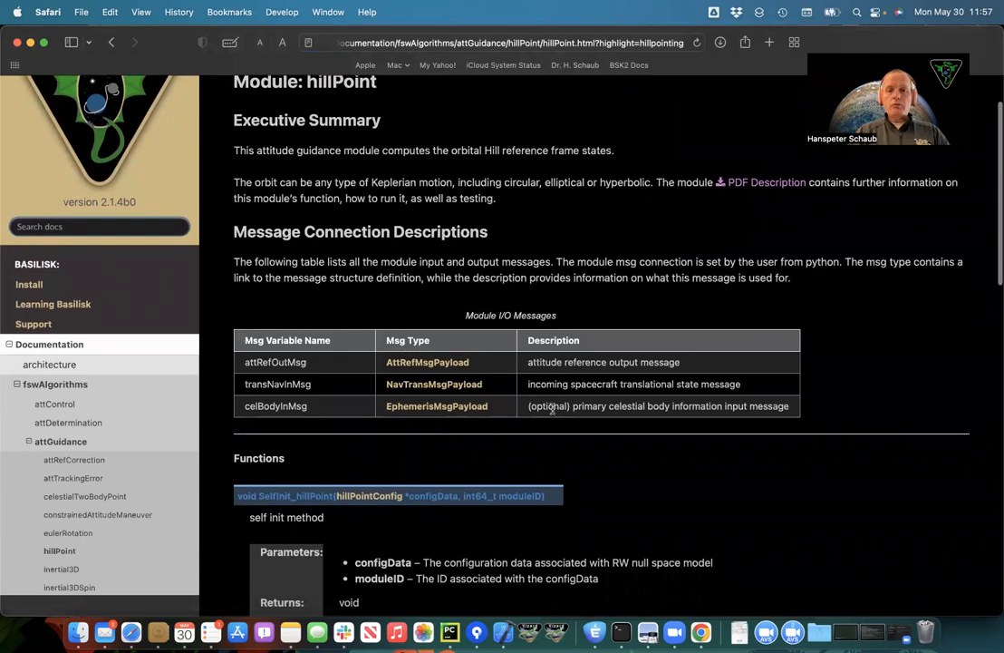